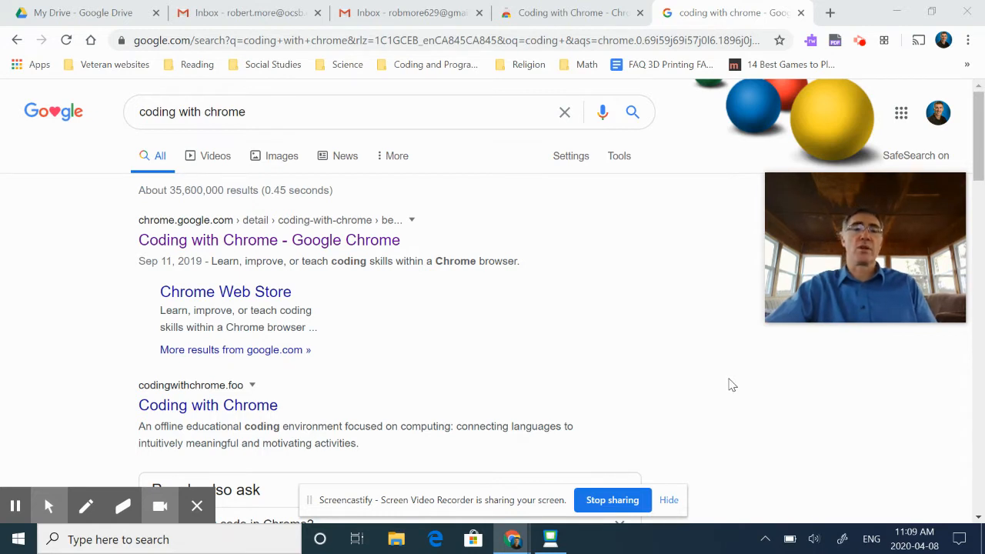
{"action": "mouse_move", "coordinate": [724, 387]}
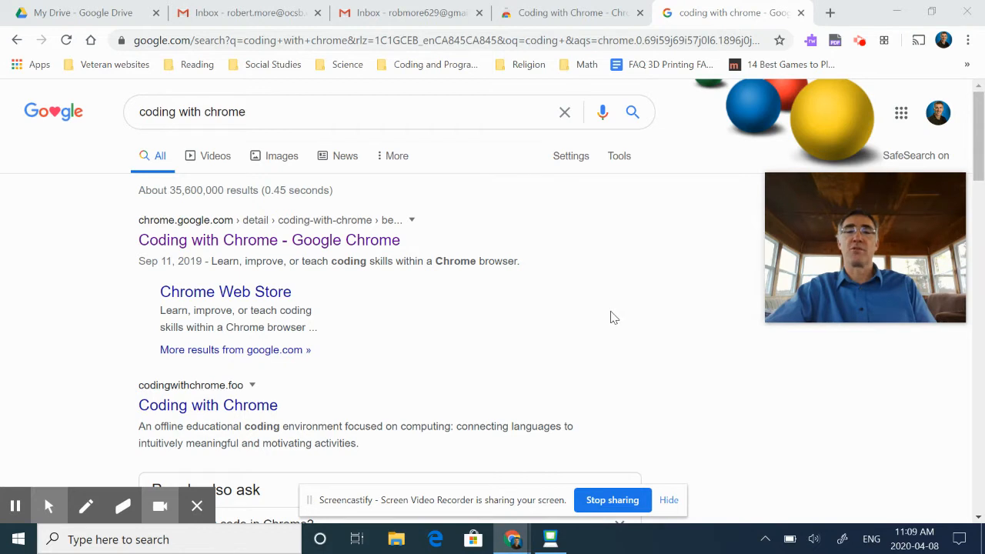
{"action": "mouse_move", "coordinate": [623, 319]}
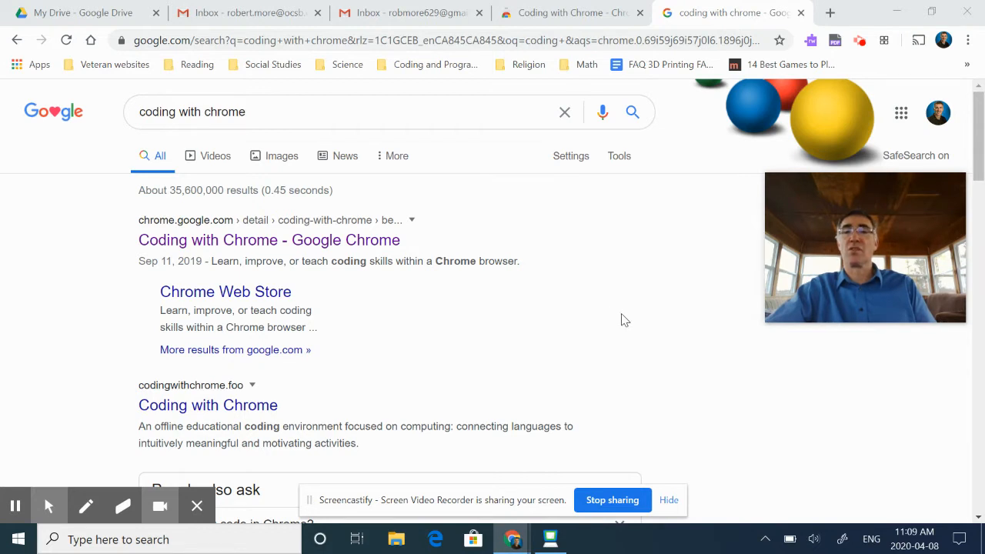
{"action": "mouse_move", "coordinate": [628, 317]}
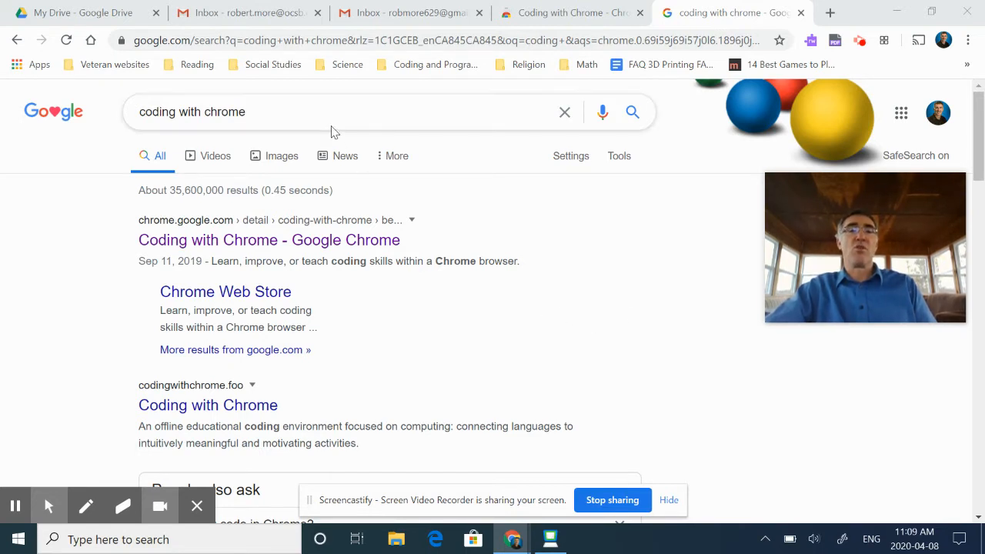
{"action": "mouse_move", "coordinate": [254, 240]}
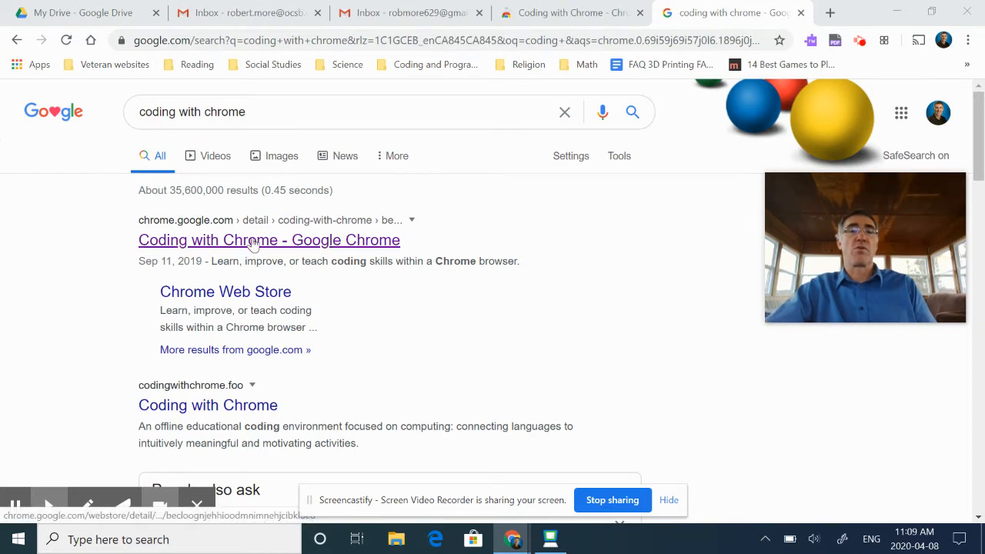
Open the Coding with Chrome listing from the Chrome Web Store search results.
{"action": "left_click", "coordinate": [267, 240]}
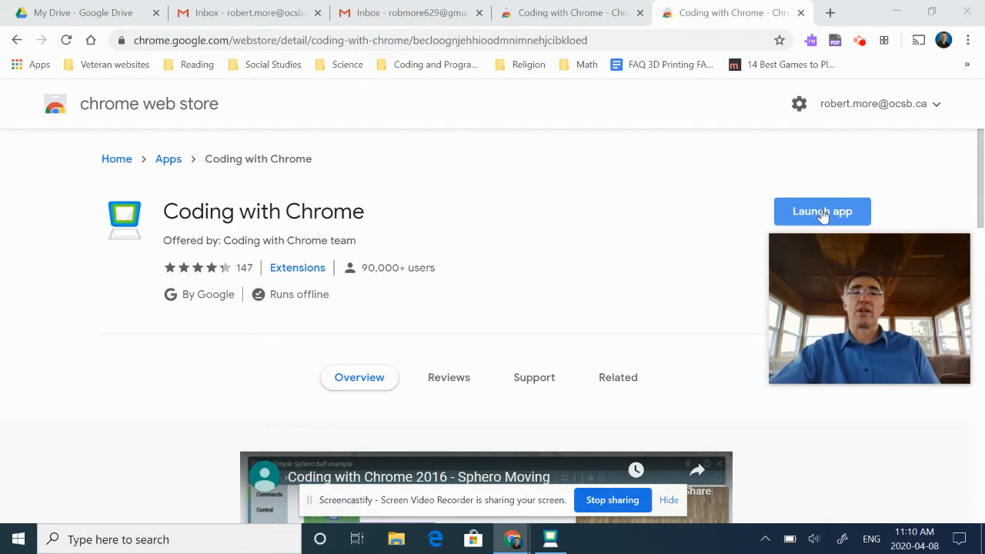
{"action": "mouse_move", "coordinate": [724, 193]}
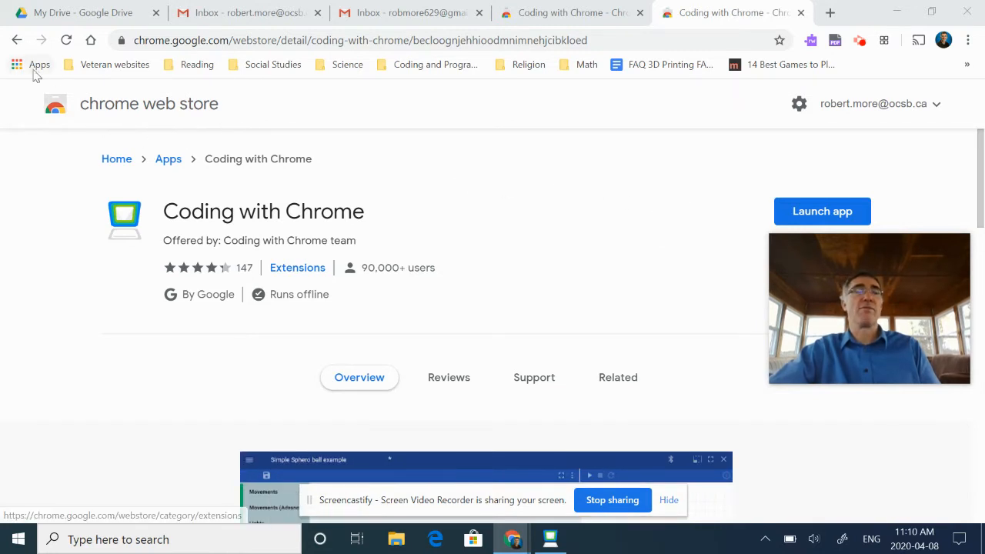
{"action": "mouse_move", "coordinate": [16, 64]}
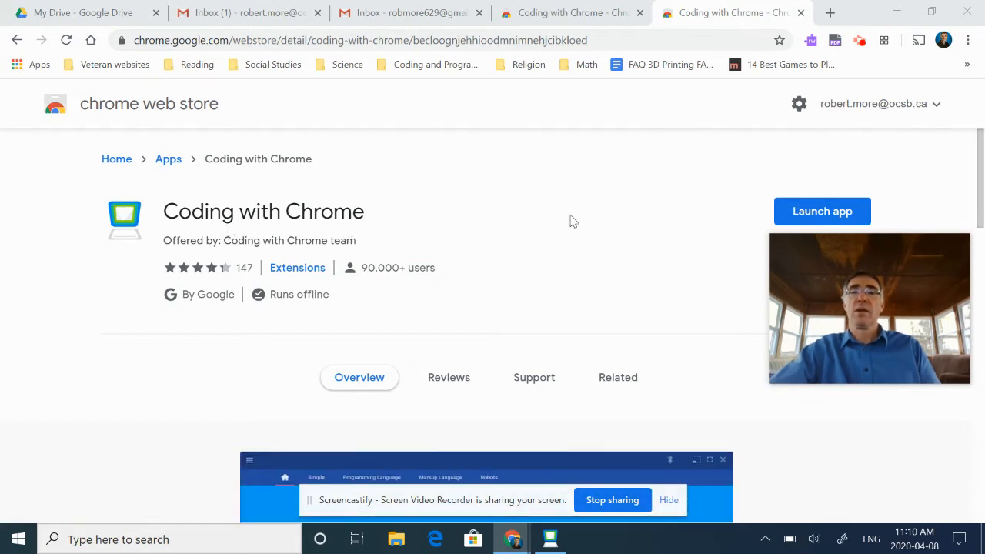
{"action": "mouse_move", "coordinate": [821, 211]}
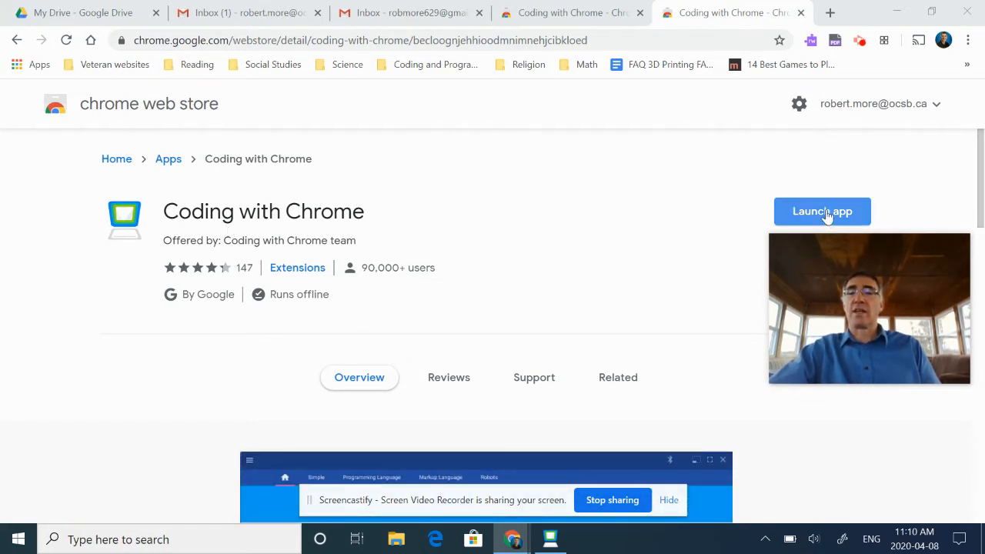
Launch Coding with Chrome from its store page to reach the welcome screen.
{"action": "left_click", "coordinate": [821, 211]}
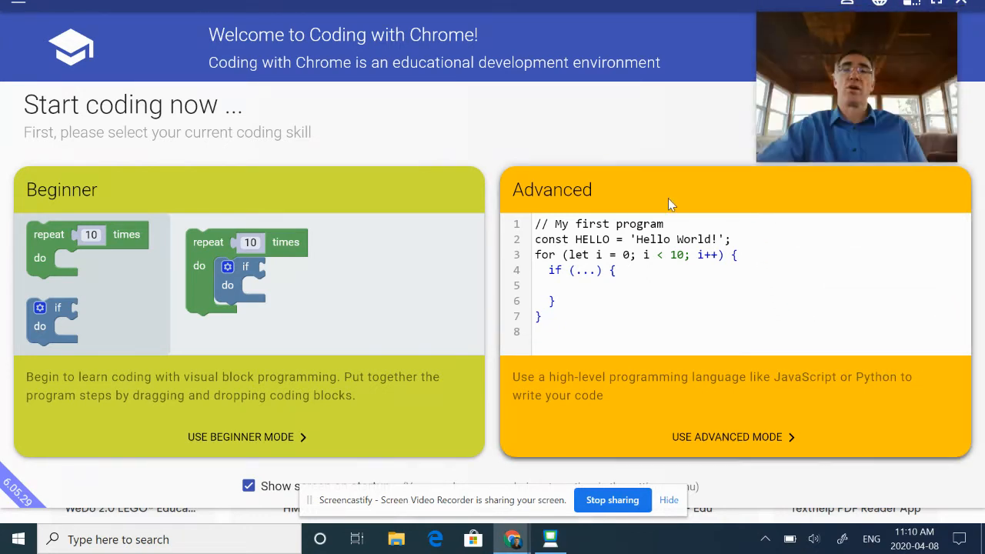
{"action": "mouse_move", "coordinate": [326, 399]}
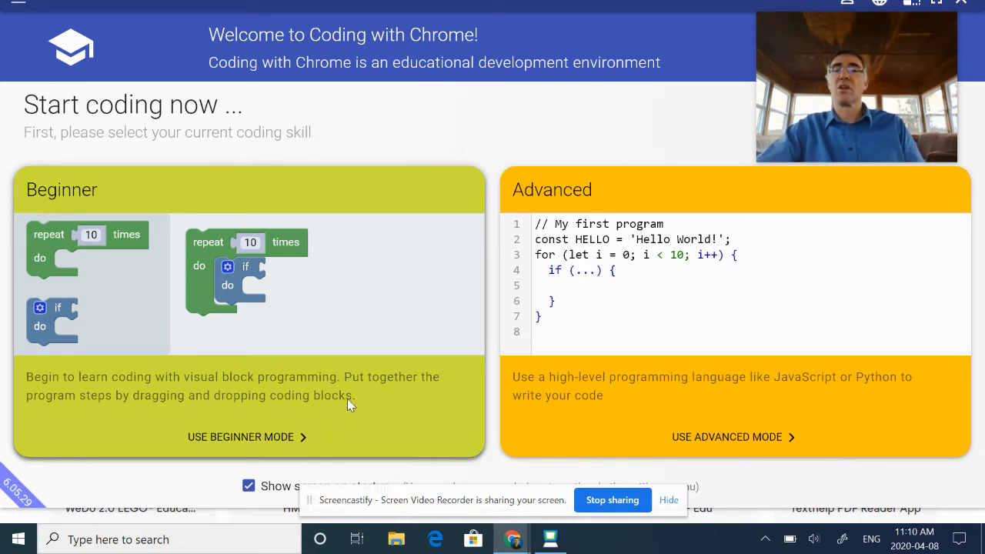
{"action": "mouse_move", "coordinate": [344, 342]}
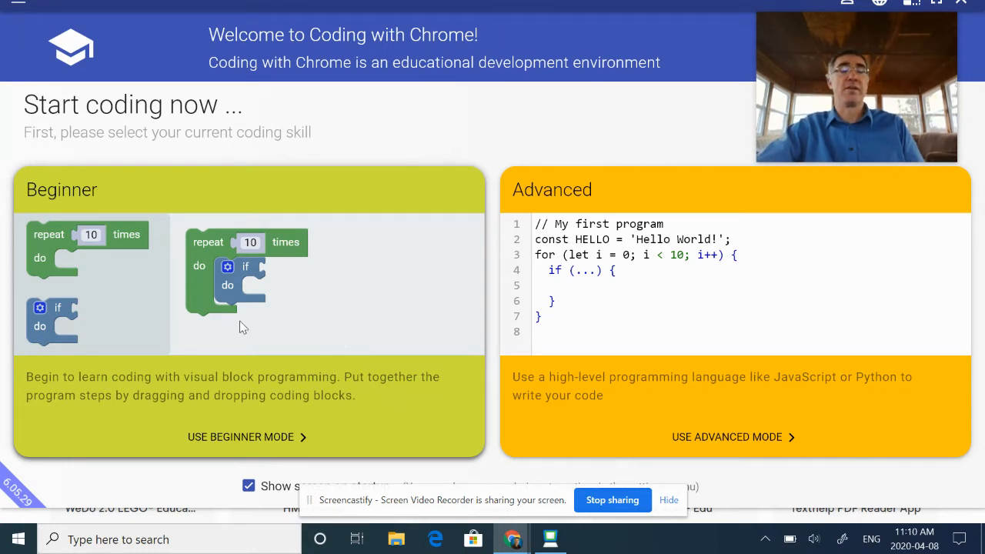
{"action": "mouse_move", "coordinate": [302, 353]}
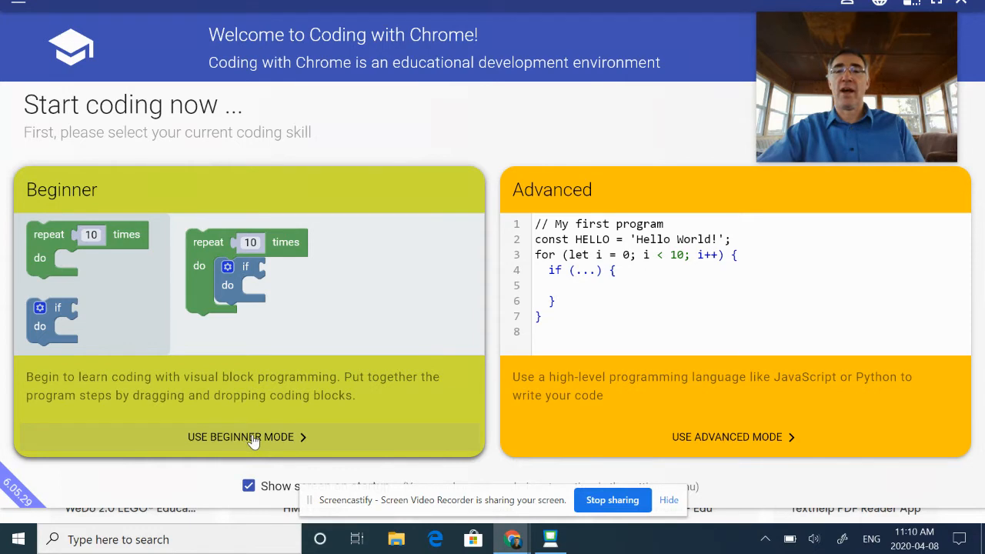
Choose Beginner mode to reach the Block Coding overview of Blockly, Games and Robots.
{"action": "left_click", "coordinate": [248, 437]}
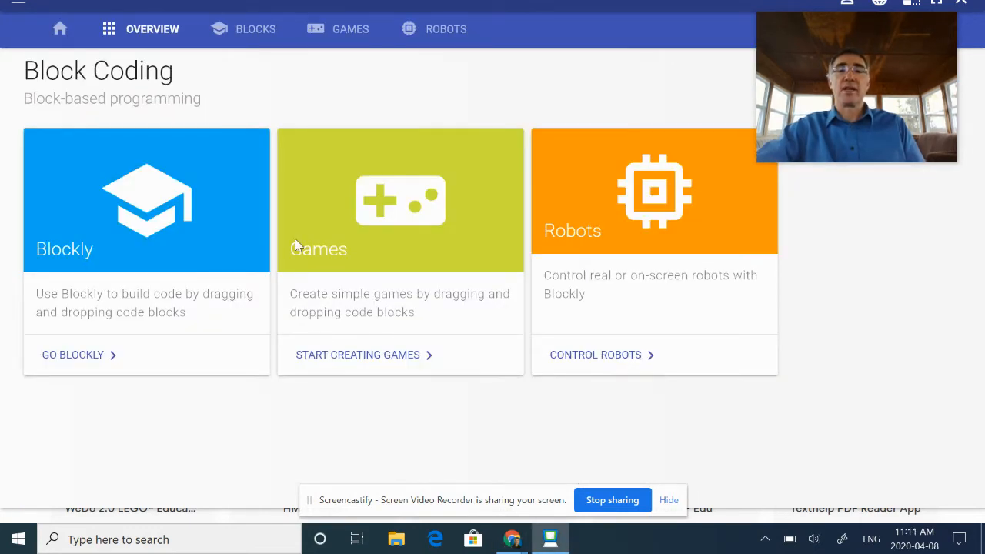
{"action": "mouse_move", "coordinate": [643, 283]}
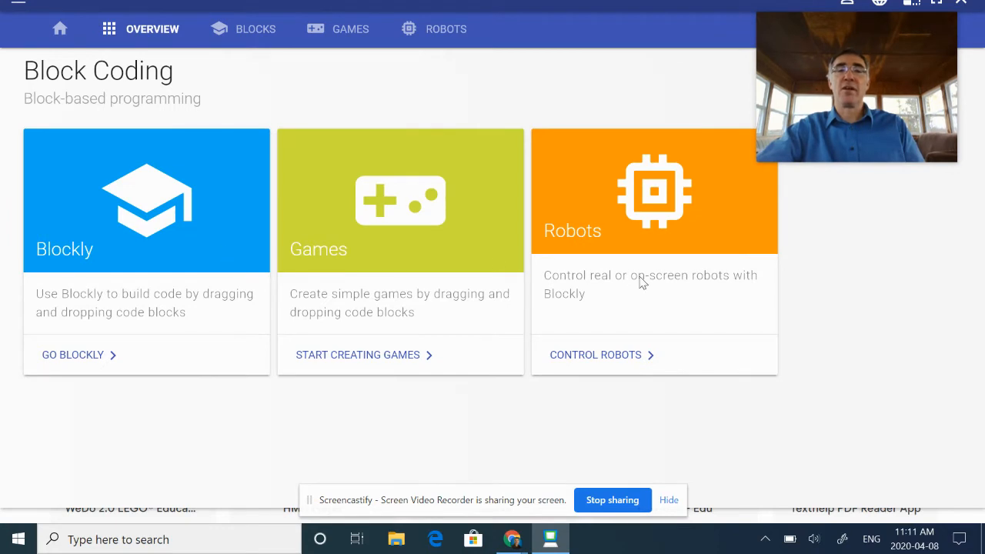
{"action": "mouse_move", "coordinate": [656, 289]}
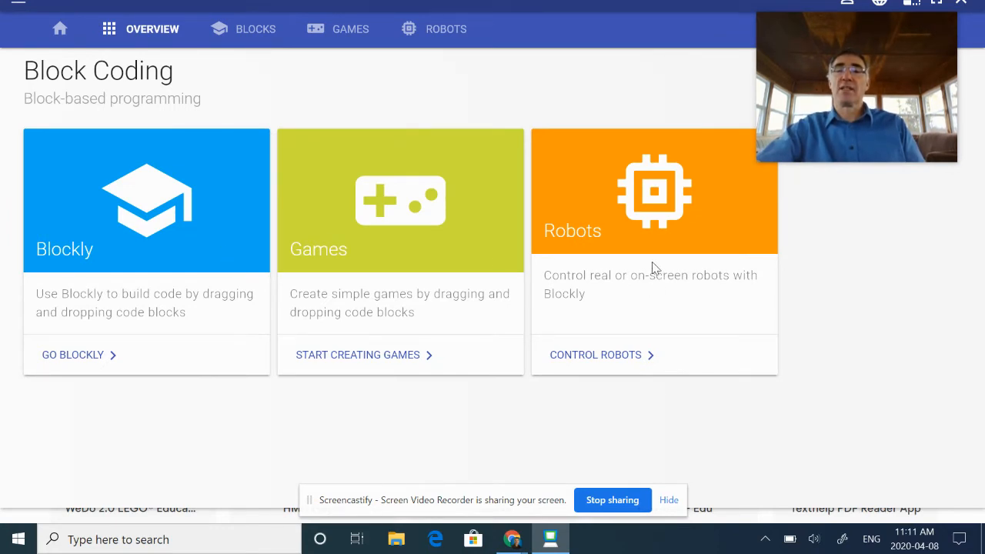
{"action": "mouse_move", "coordinate": [668, 251]}
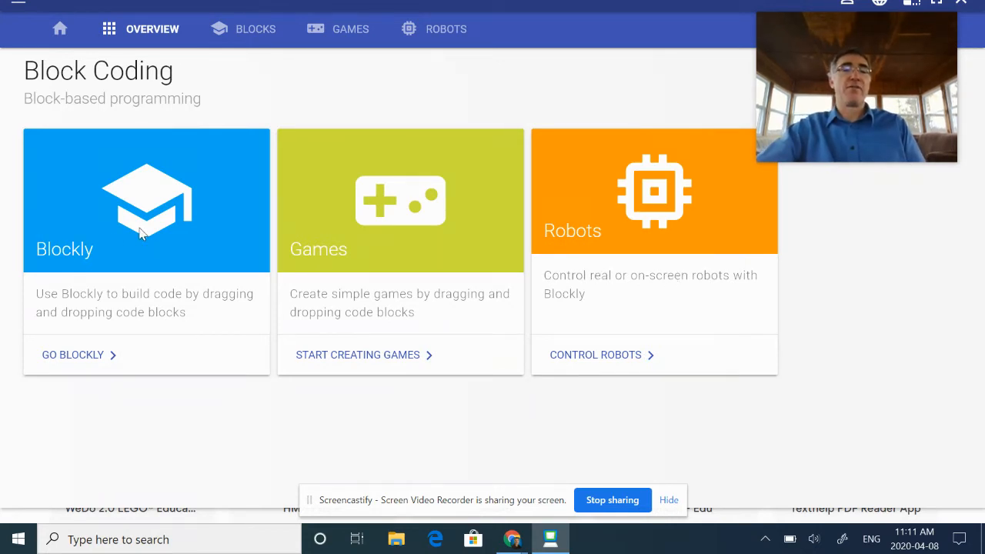
{"action": "mouse_move", "coordinate": [377, 268]}
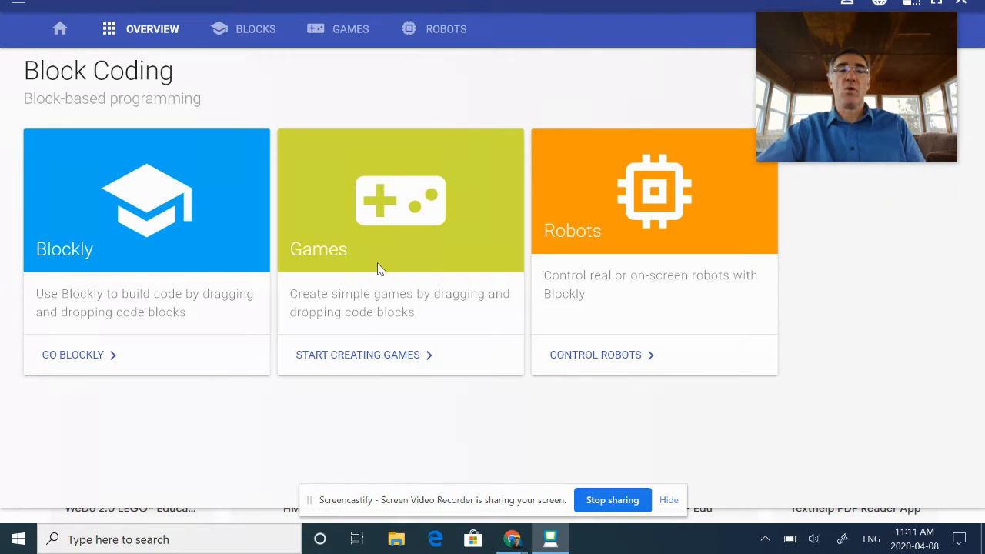
{"action": "mouse_move", "coordinate": [142, 268]}
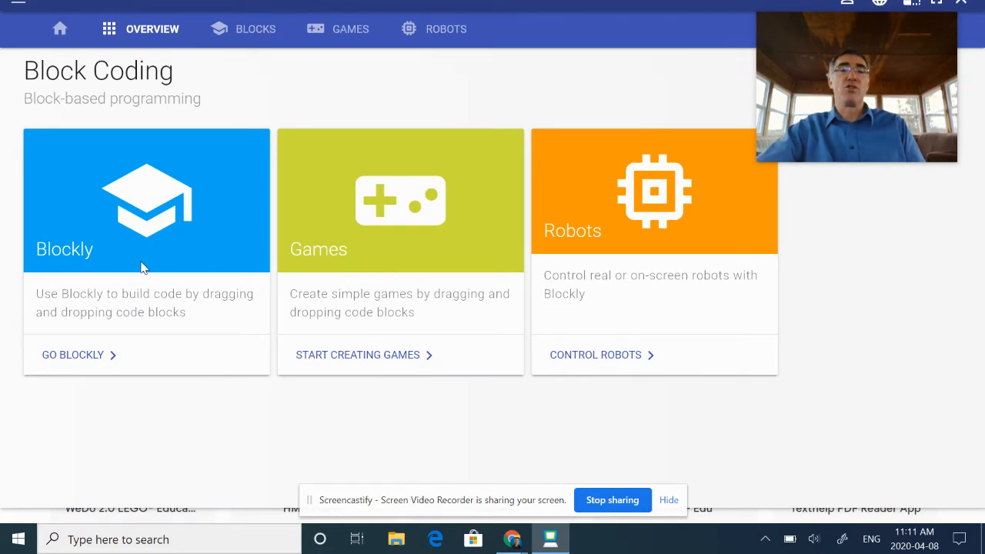
{"action": "mouse_move", "coordinate": [434, 275]}
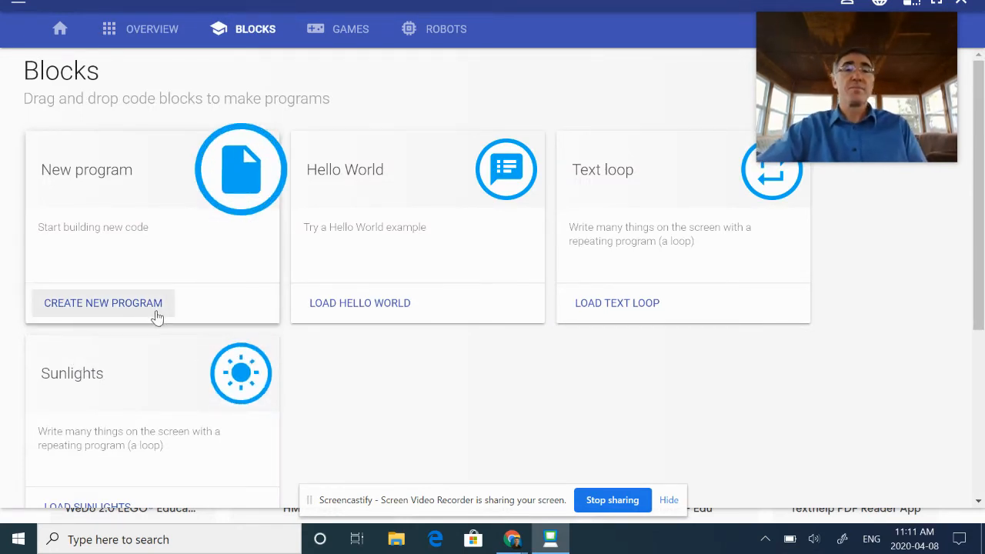
{"action": "mouse_move", "coordinate": [366, 308]}
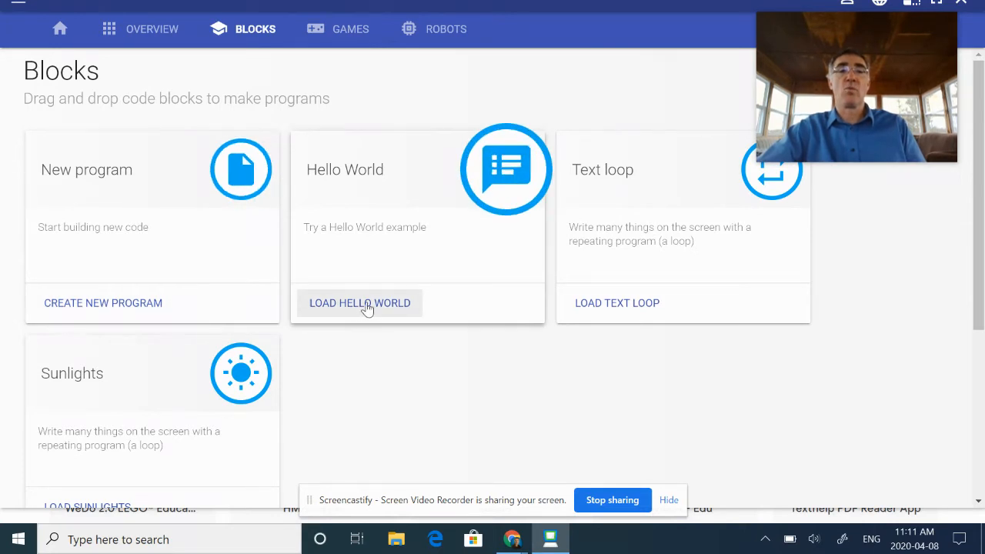
{"action": "mouse_move", "coordinate": [633, 314]}
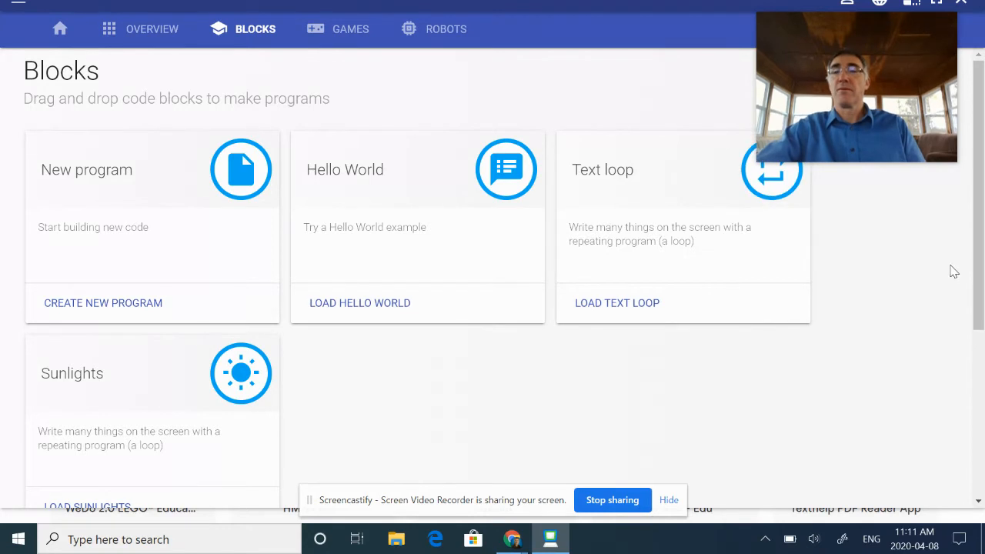
Scroll the Blocks page to bring the Hello World example card into view.
{"action": "scroll", "scroll_direction": "down", "scroll_amount": 3}
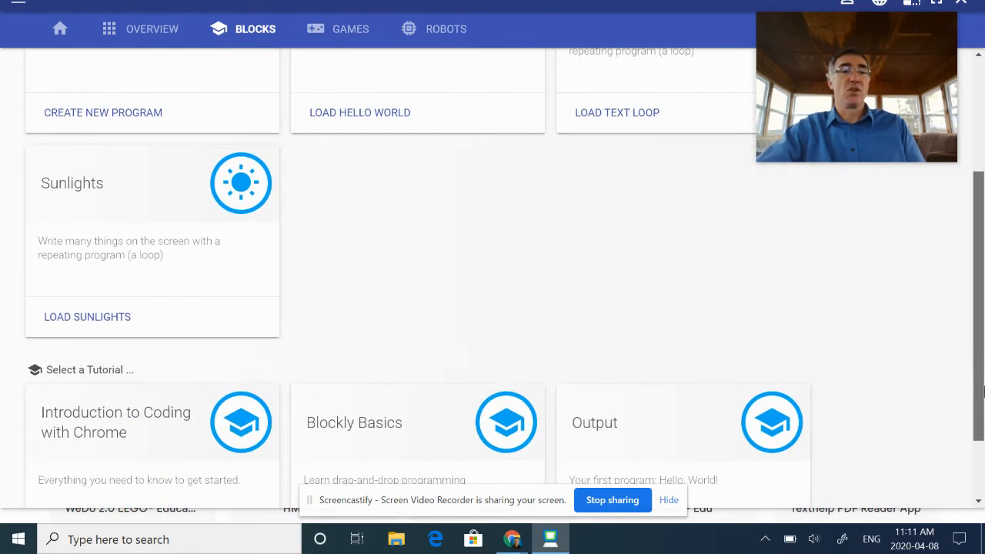
{"action": "scroll", "scroll_direction": "down", "scroll_amount": 3}
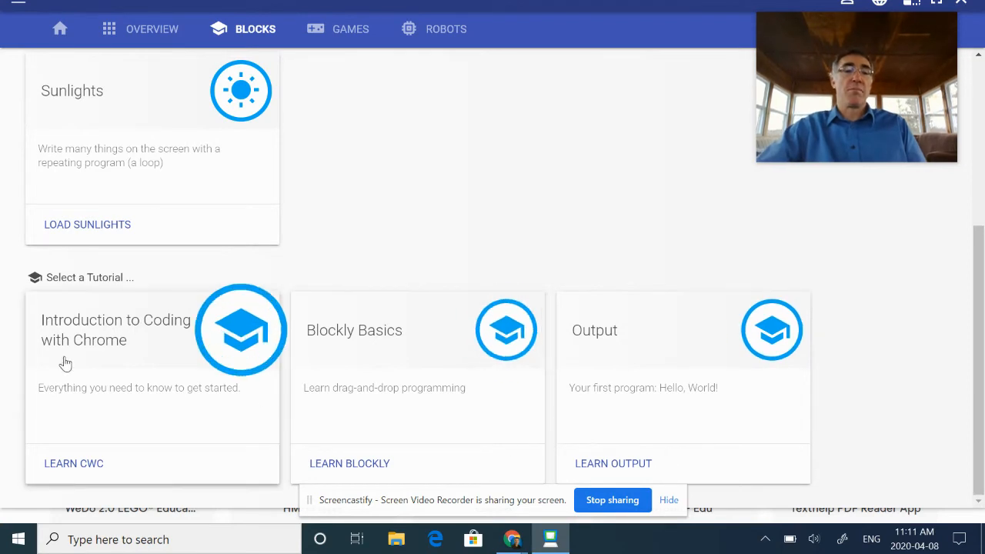
{"action": "mouse_move", "coordinate": [313, 375]}
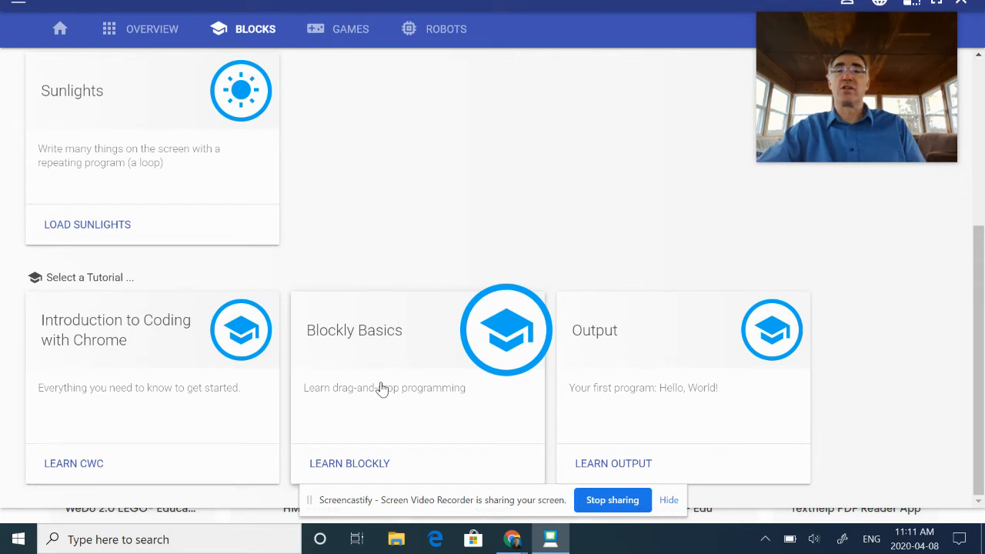
{"action": "mouse_move", "coordinate": [372, 399]}
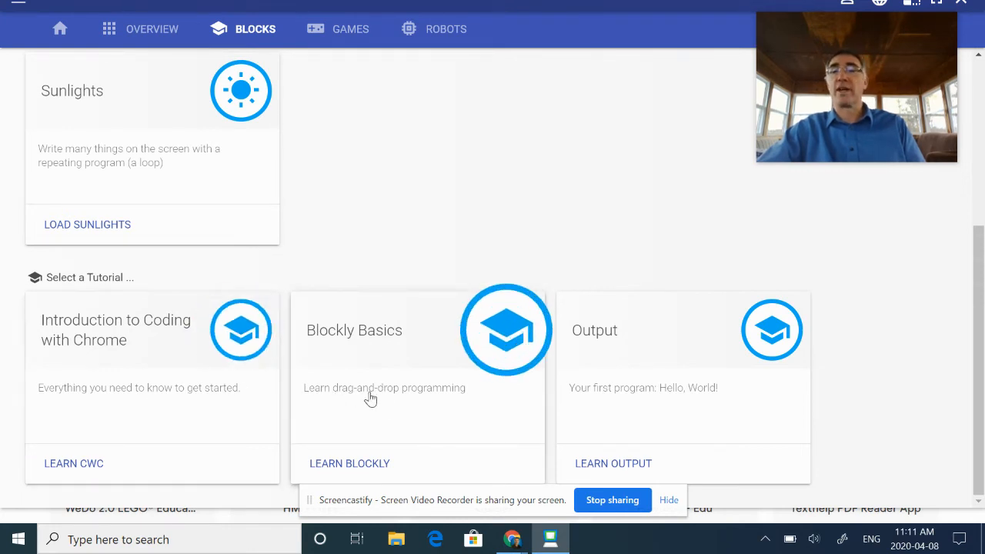
{"action": "mouse_move", "coordinate": [381, 379]}
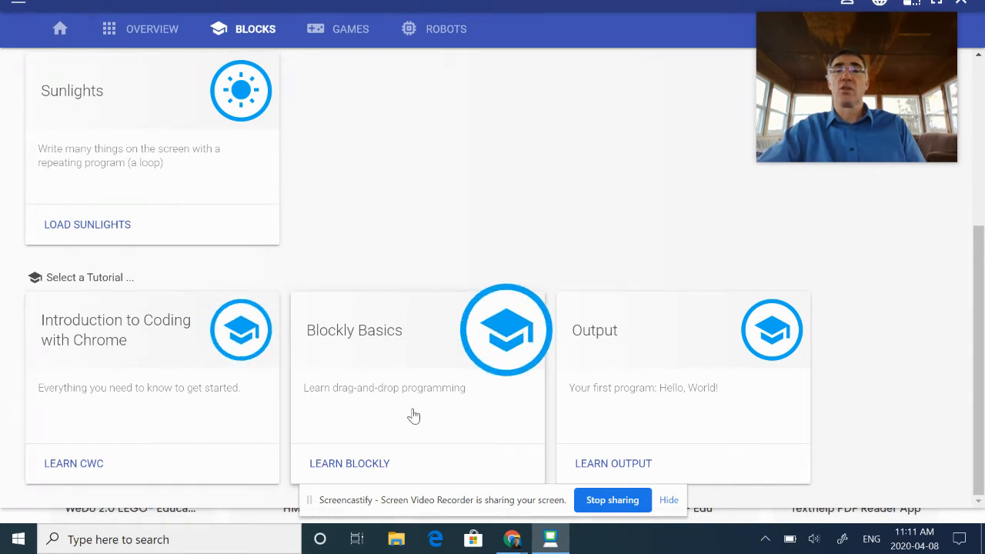
{"action": "scroll", "scroll_direction": "up", "scroll_amount": 3}
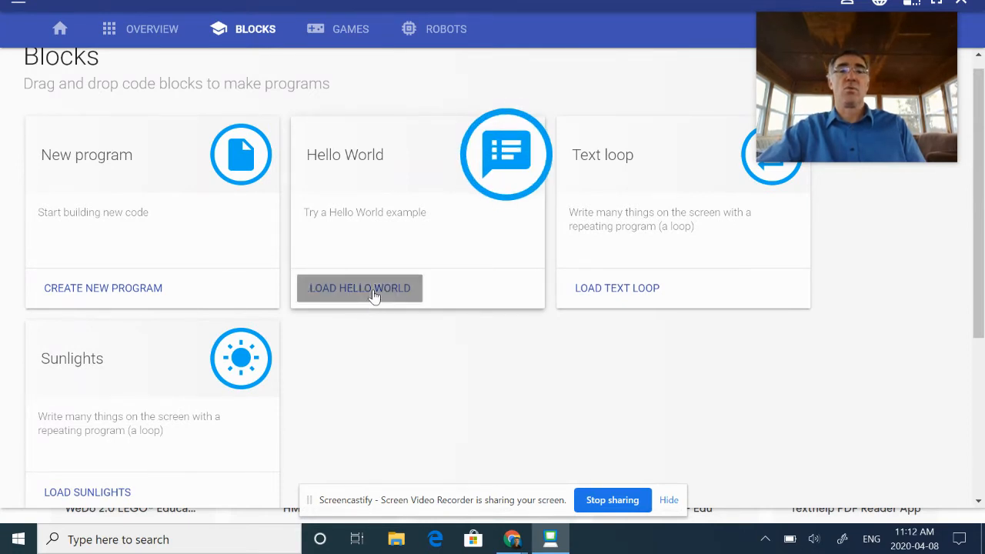
Load Hello World and attach a second write block reading 'I'm Mr. More' under the first.
{"action": "left_click", "coordinate": [360, 288]}
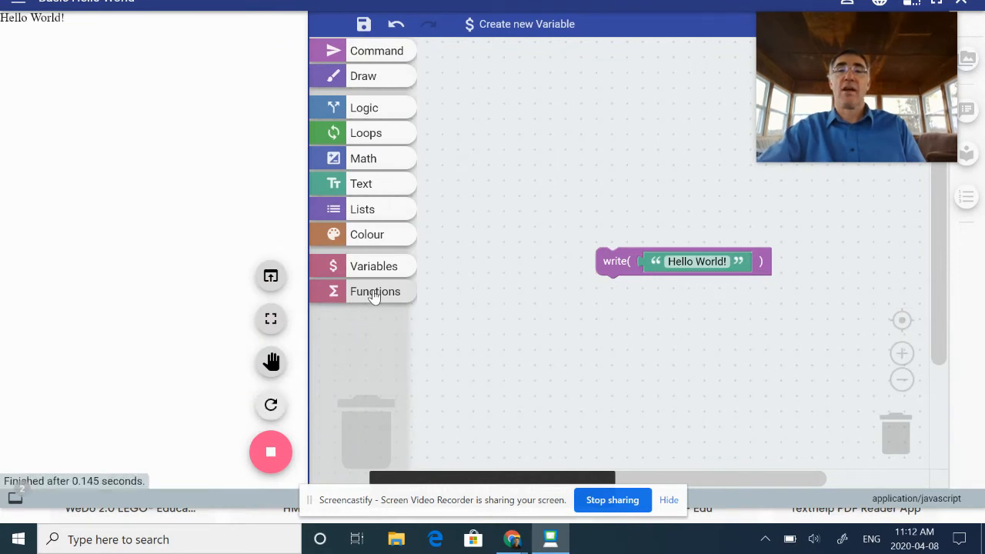
{"action": "mouse_move", "coordinate": [623, 252]}
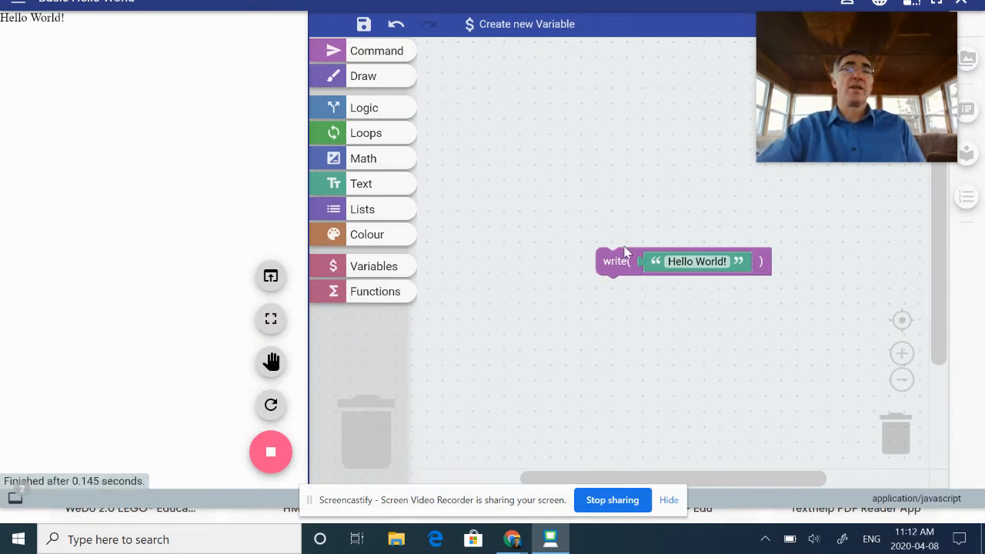
{"action": "mouse_move", "coordinate": [745, 331]}
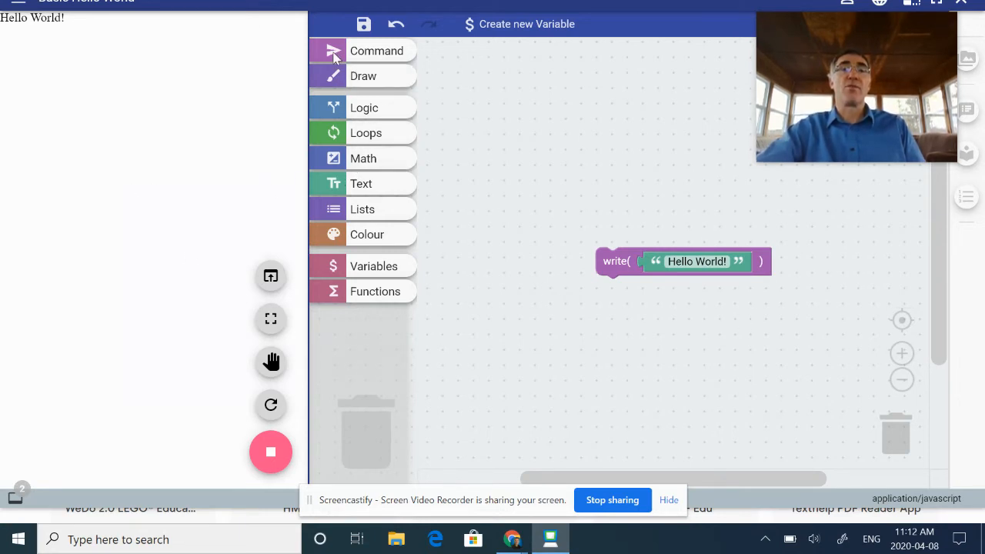
{"action": "mouse_move", "coordinate": [375, 51]}
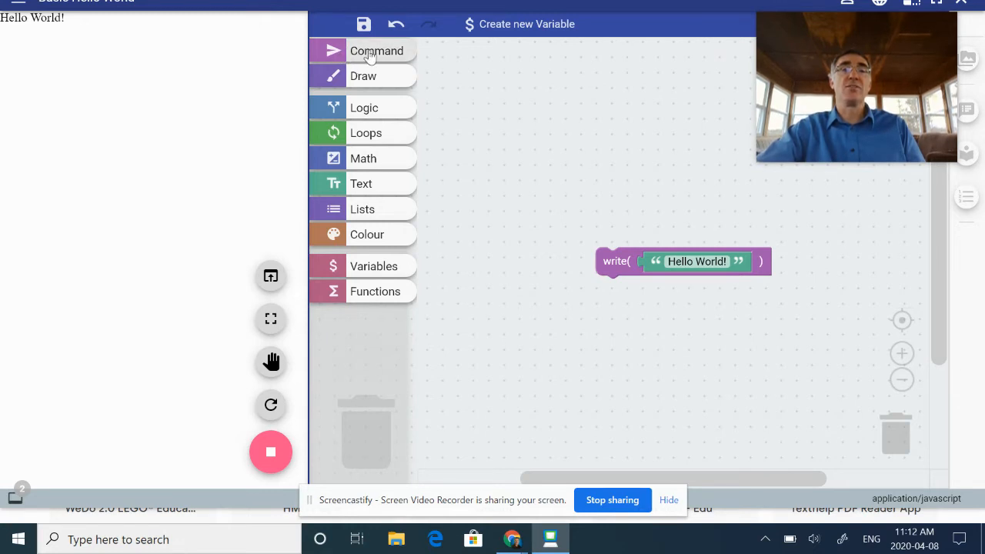
{"action": "left_click", "coordinate": [376, 51]}
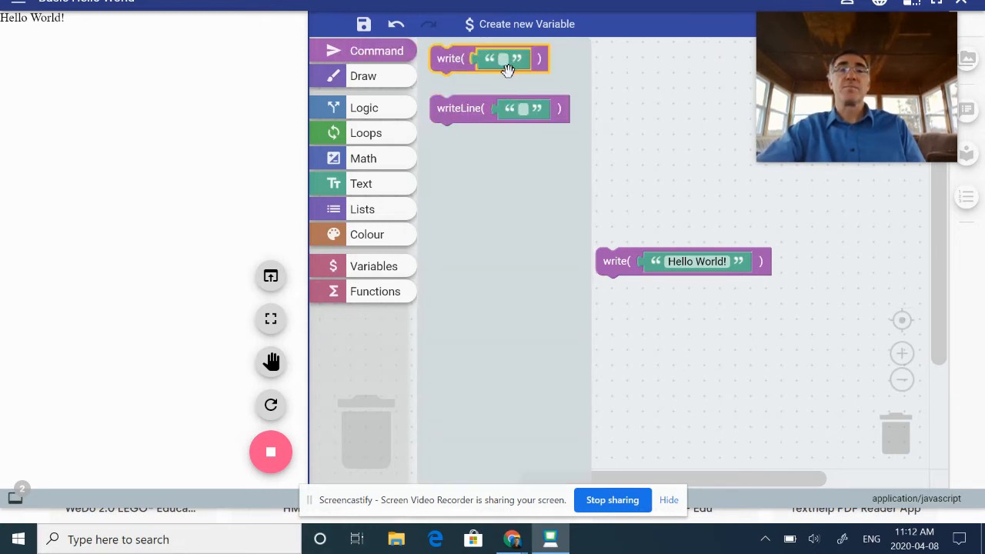
{"action": "mouse_move", "coordinate": [502, 59]}
{"action": "type", "text": "I"}
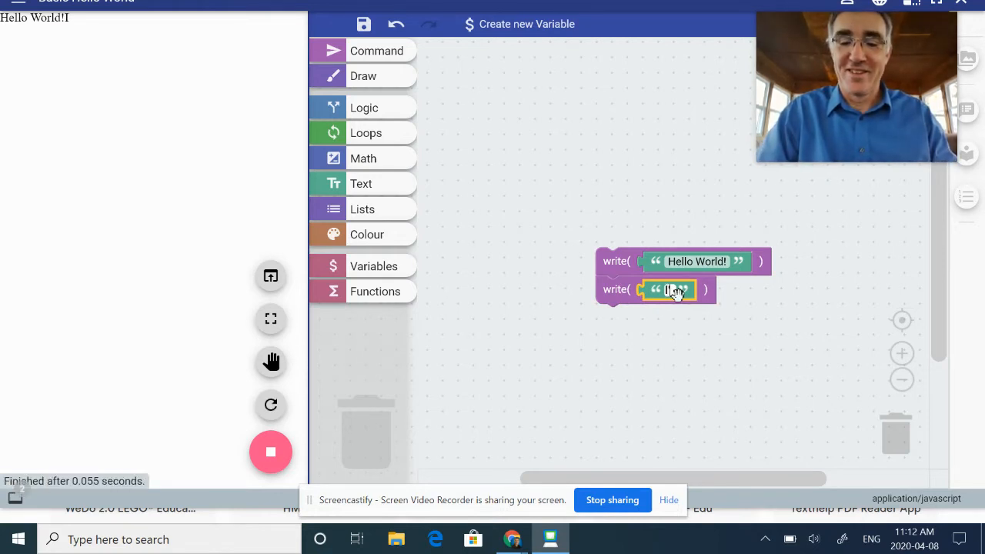
{"action": "type", "text": "'m"}
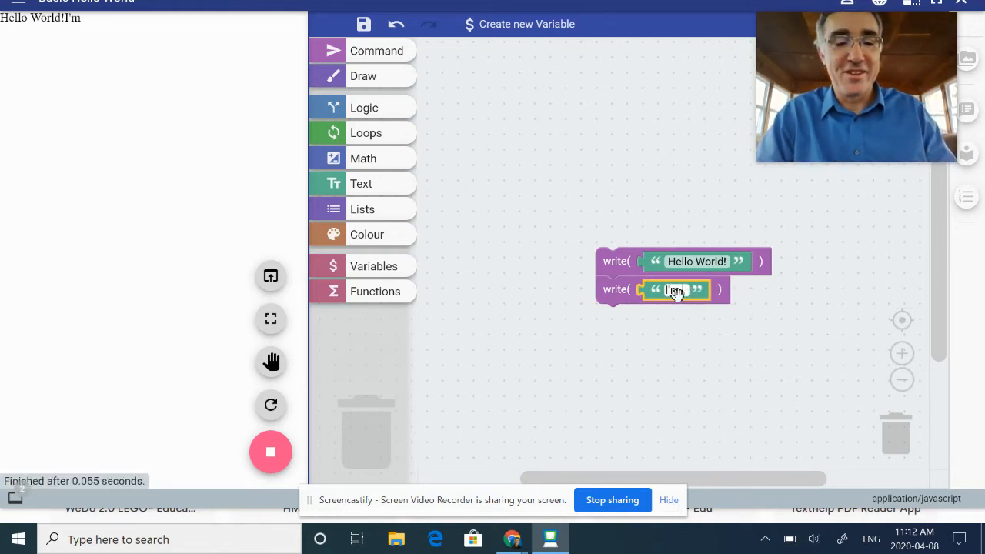
{"action": "type", "text": "Mr. Mc"}
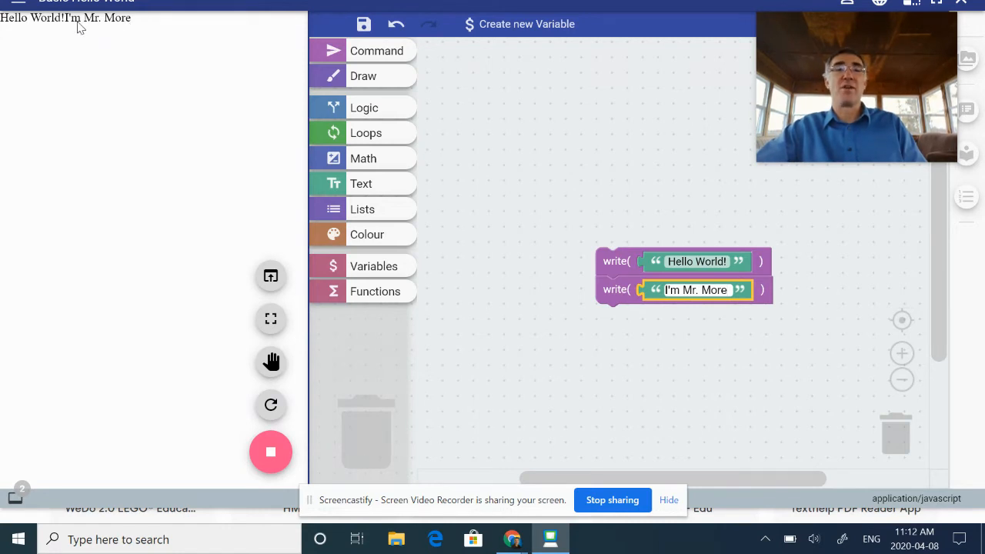
{"action": "mouse_move", "coordinate": [439, 181]}
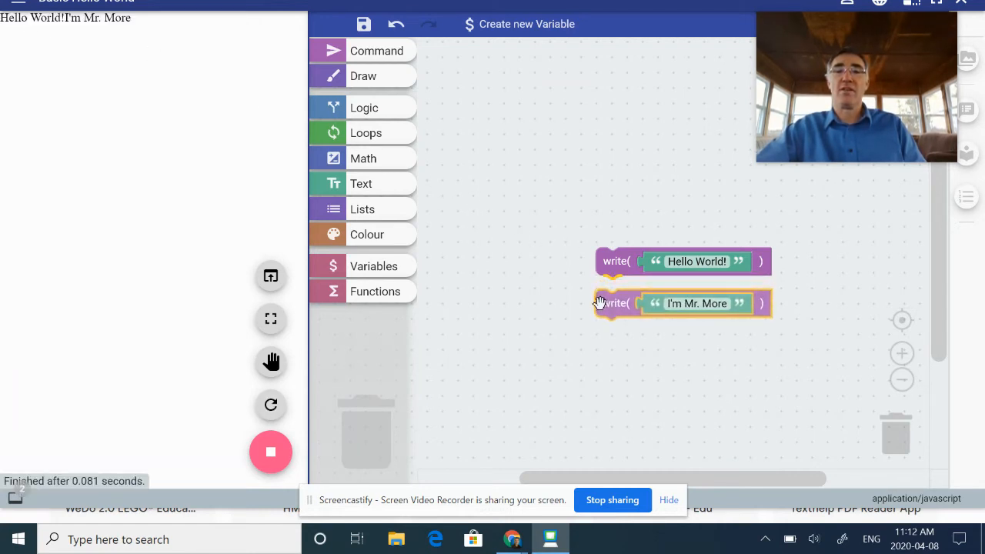
{"action": "left_click_drag", "start_coordinate": [616, 303], "coordinate": [616, 289]}
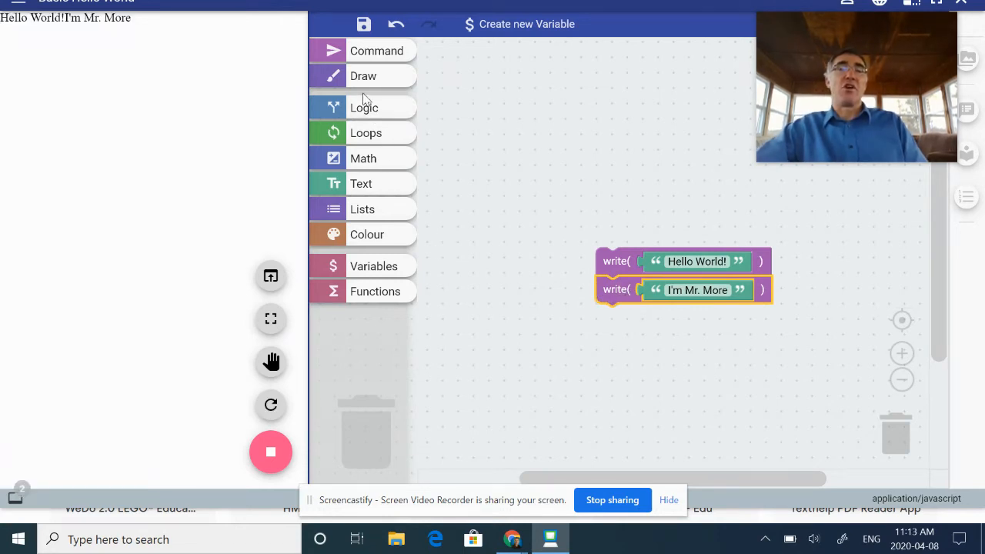
{"action": "mouse_move", "coordinate": [367, 85]}
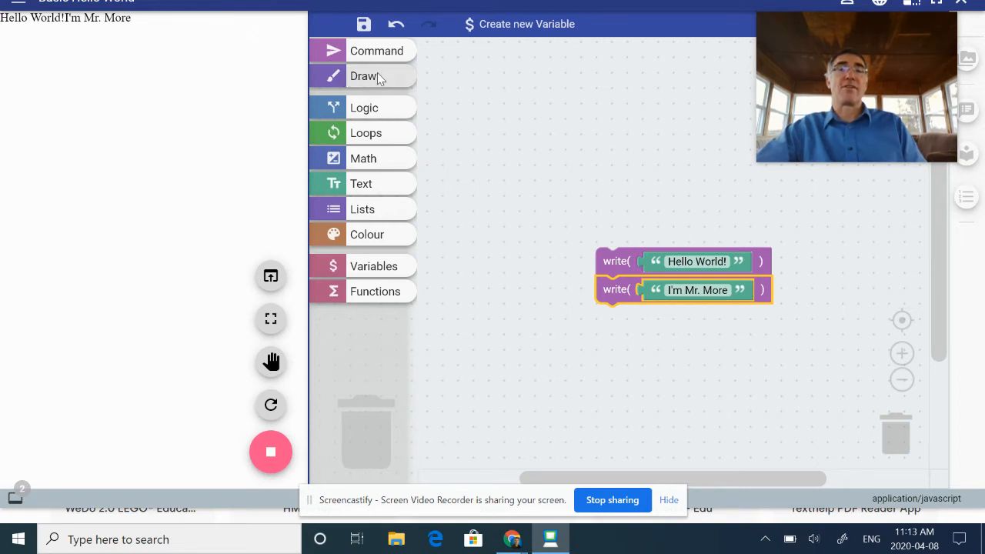
{"action": "left_click", "coordinate": [363, 77]}
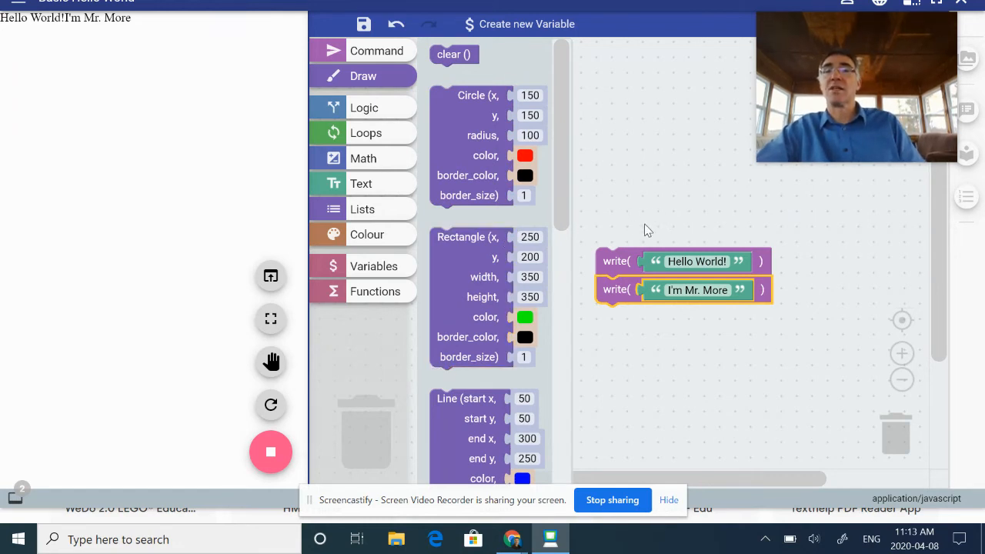
{"action": "mouse_move", "coordinate": [680, 219]}
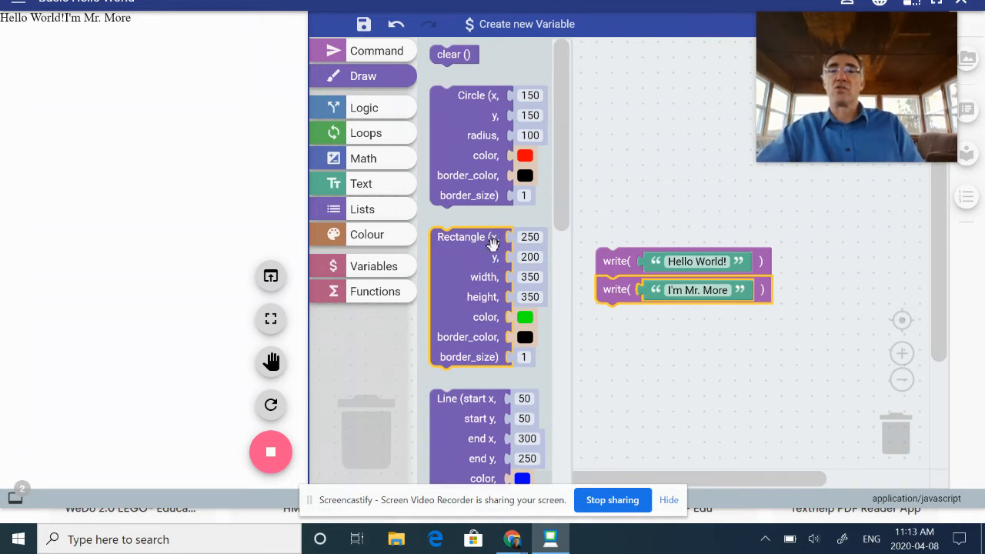
{"action": "mouse_move", "coordinate": [491, 223]}
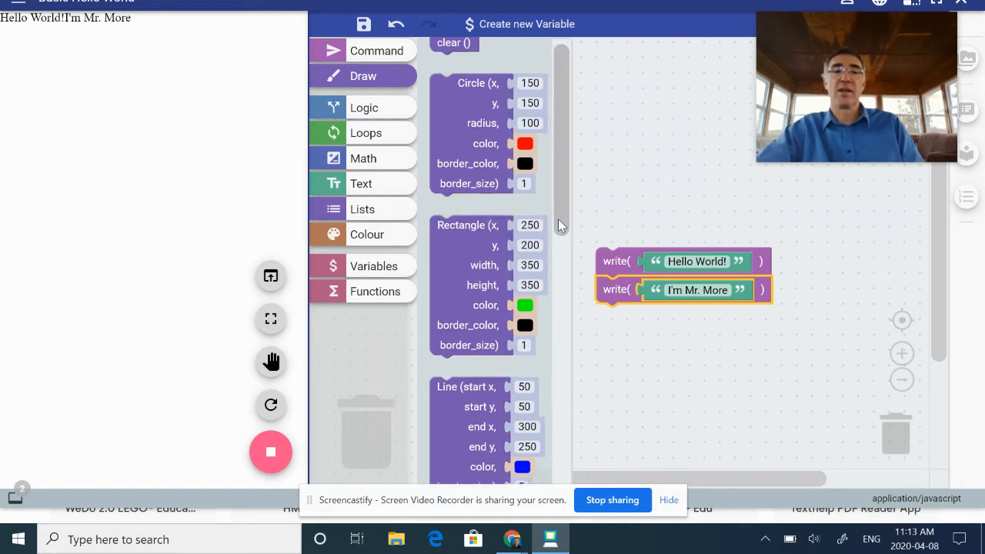
{"action": "scroll", "scroll_direction": "down", "scroll_amount": 3}
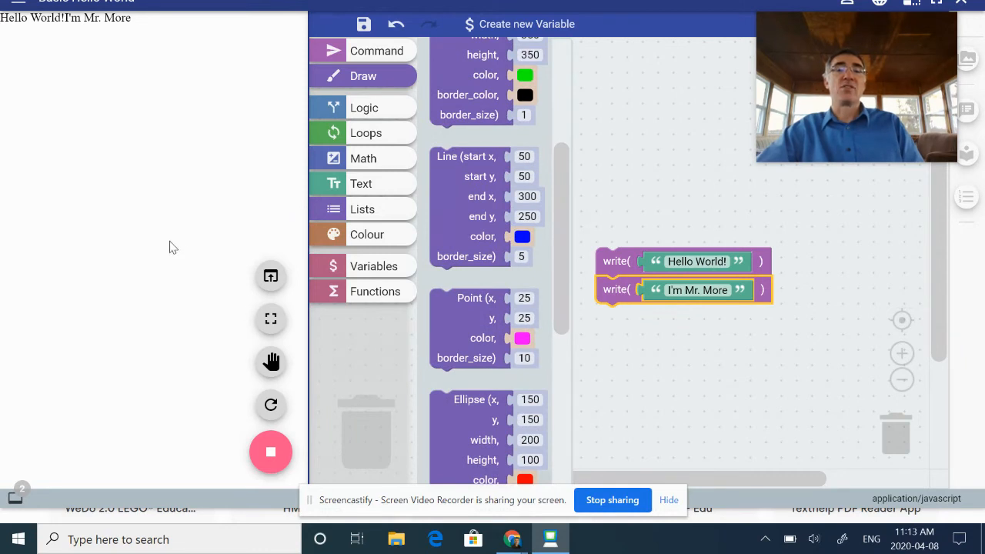
{"action": "mouse_move", "coordinate": [270, 275]}
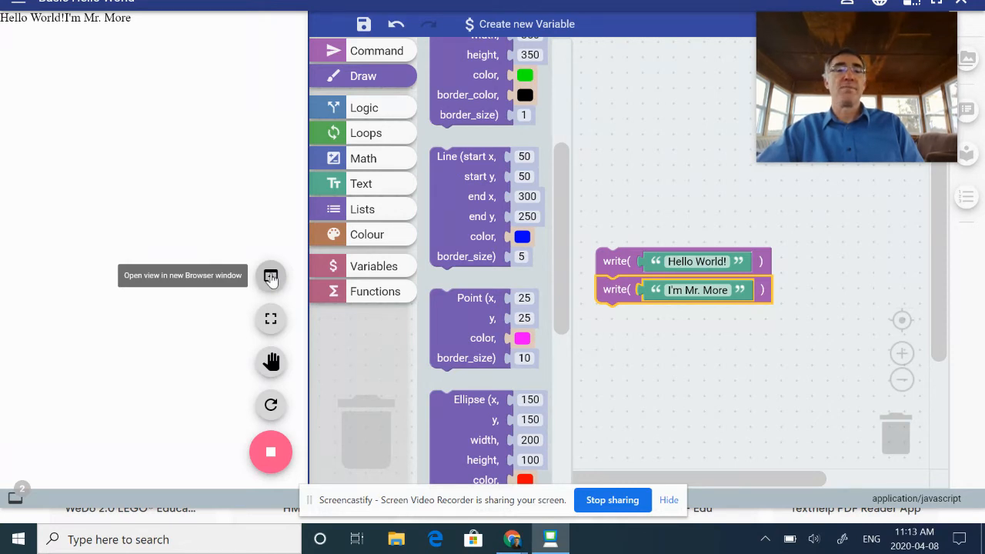
{"action": "mouse_move", "coordinate": [271, 277]}
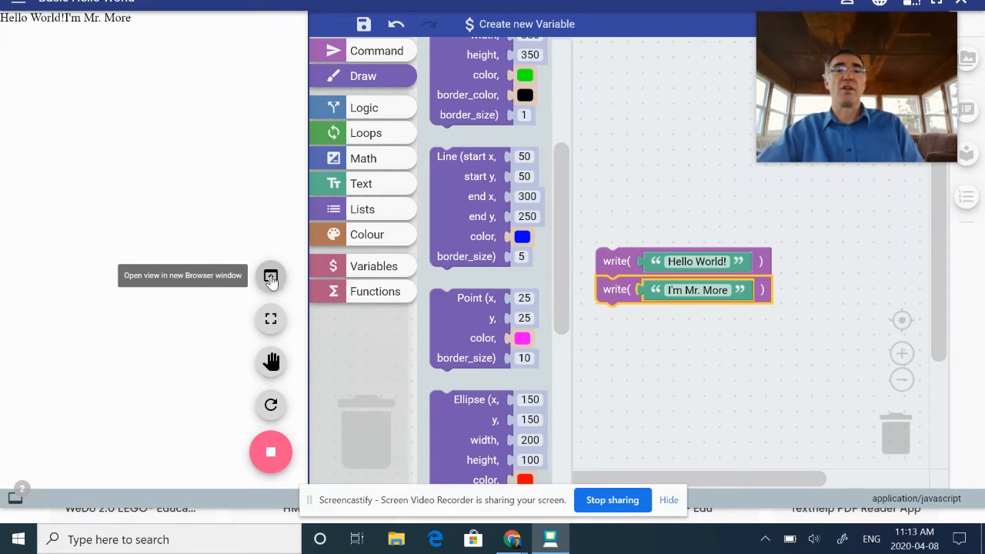
{"action": "mouse_move", "coordinate": [271, 319]}
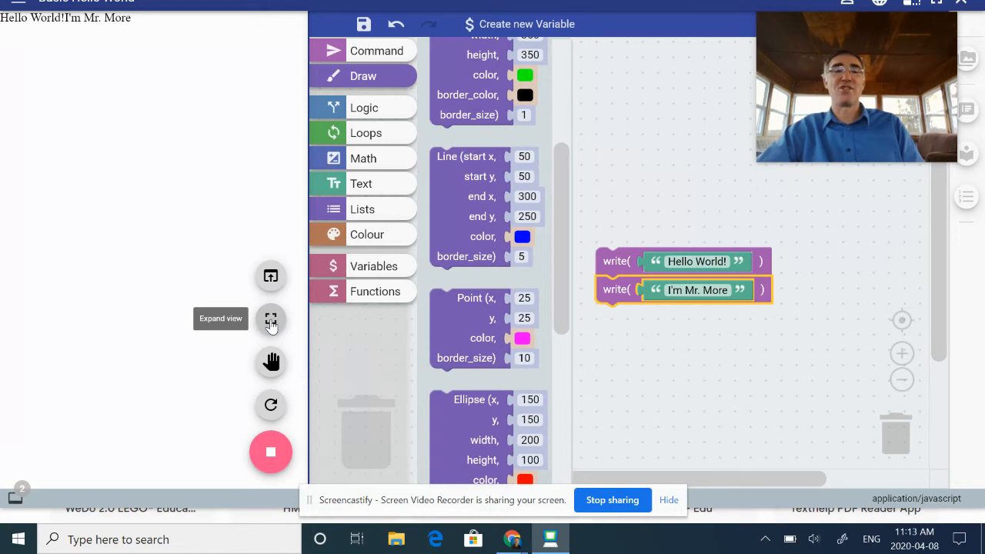
{"action": "mouse_move", "coordinate": [271, 335]}
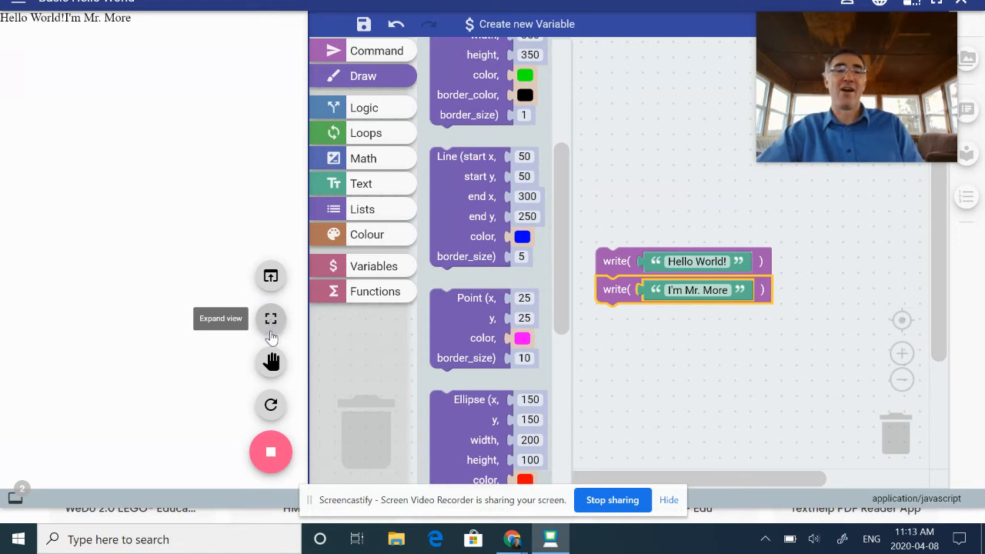
{"action": "mouse_move", "coordinate": [271, 361]}
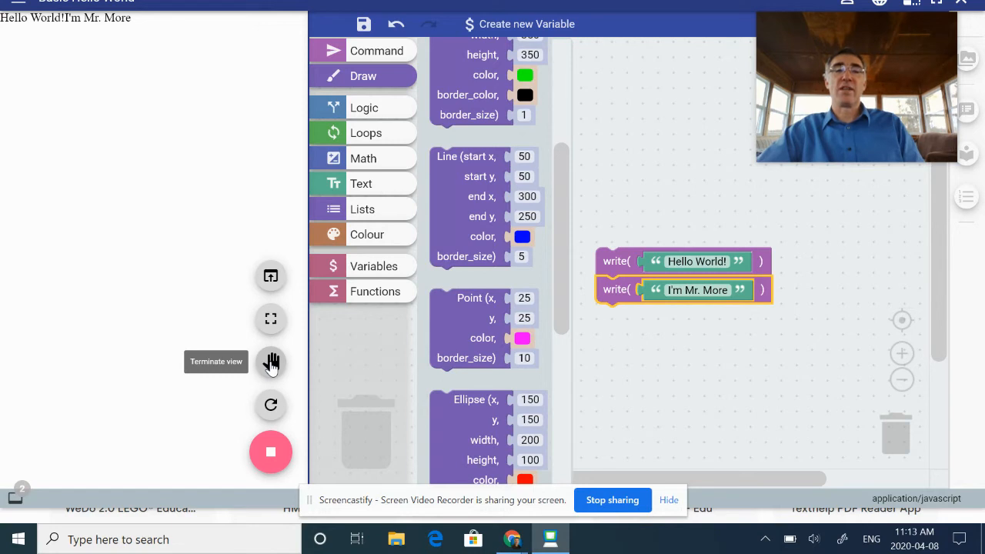
{"action": "mouse_move", "coordinate": [271, 406]}
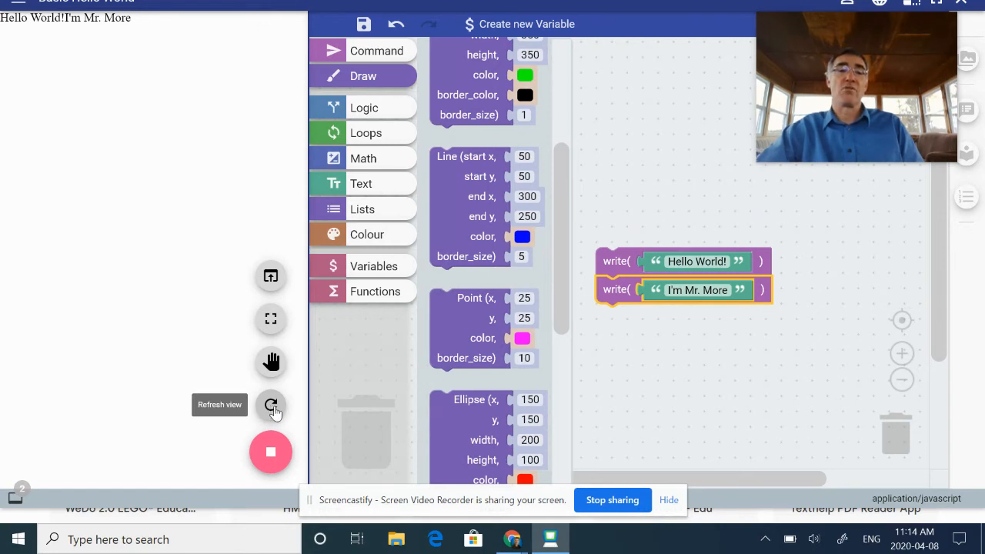
{"action": "mouse_move", "coordinate": [271, 452]}
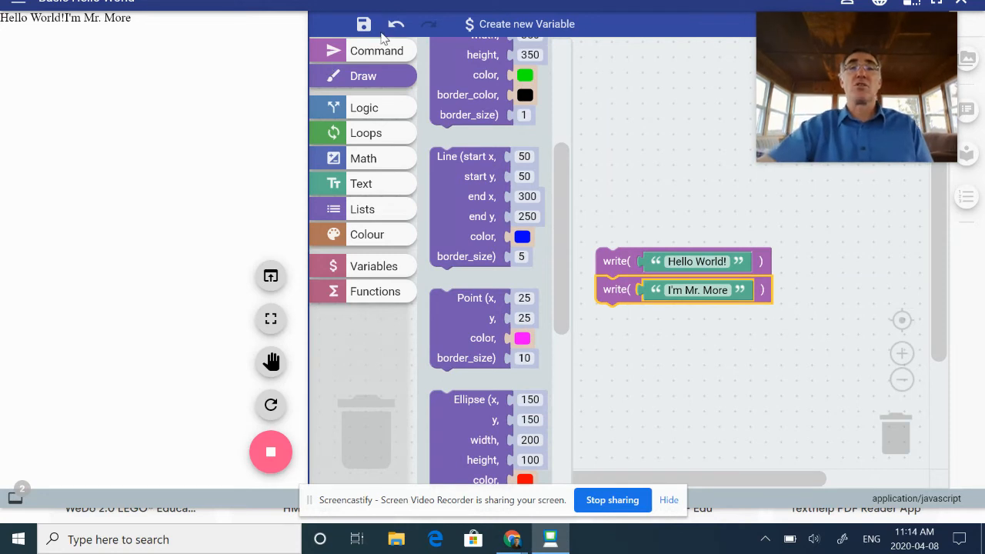
{"action": "mouse_move", "coordinate": [363, 24]}
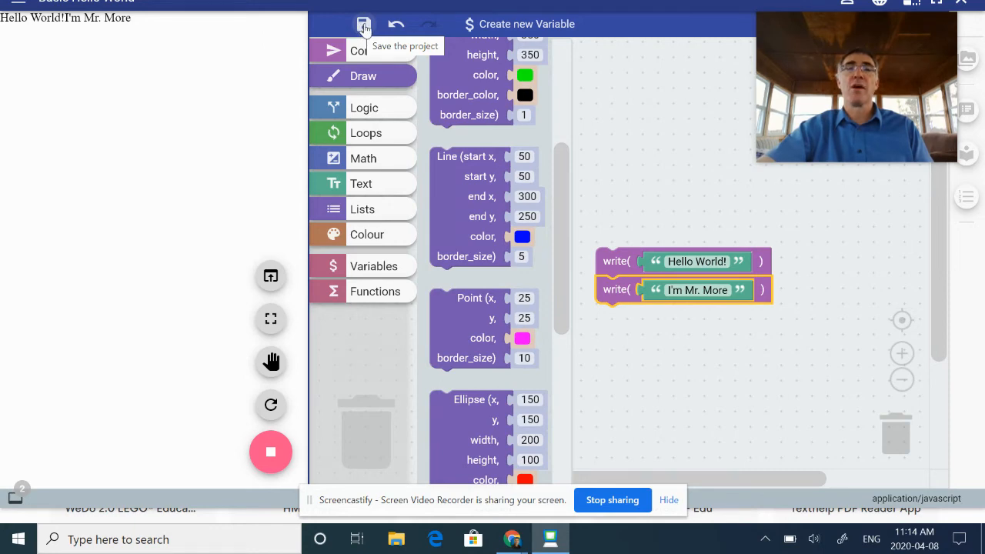
Save the project as 'Basic Hello World.cwc' in Documents.
{"action": "left_click", "coordinate": [363, 25]}
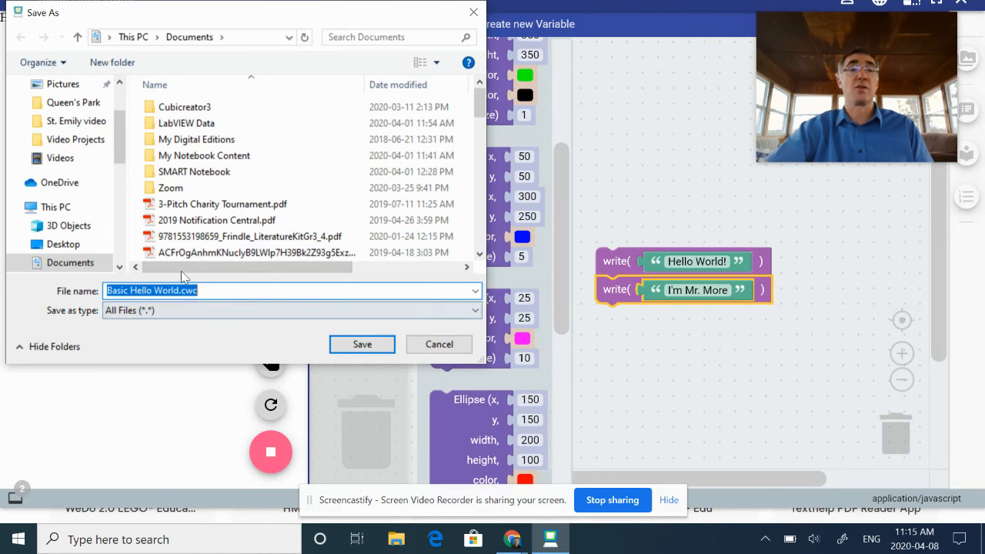
{"action": "left_click", "coordinate": [362, 345]}
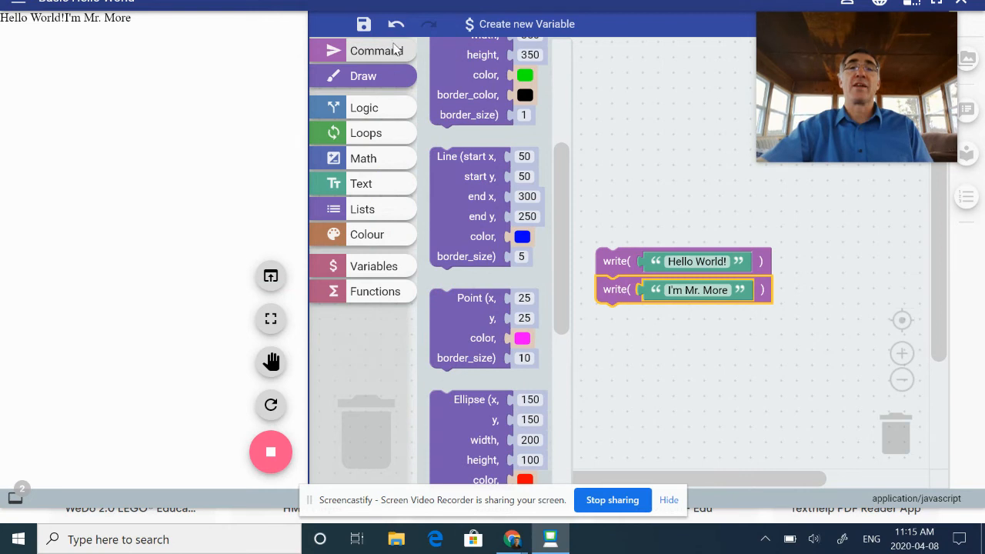
{"action": "mouse_move", "coordinate": [395, 25]}
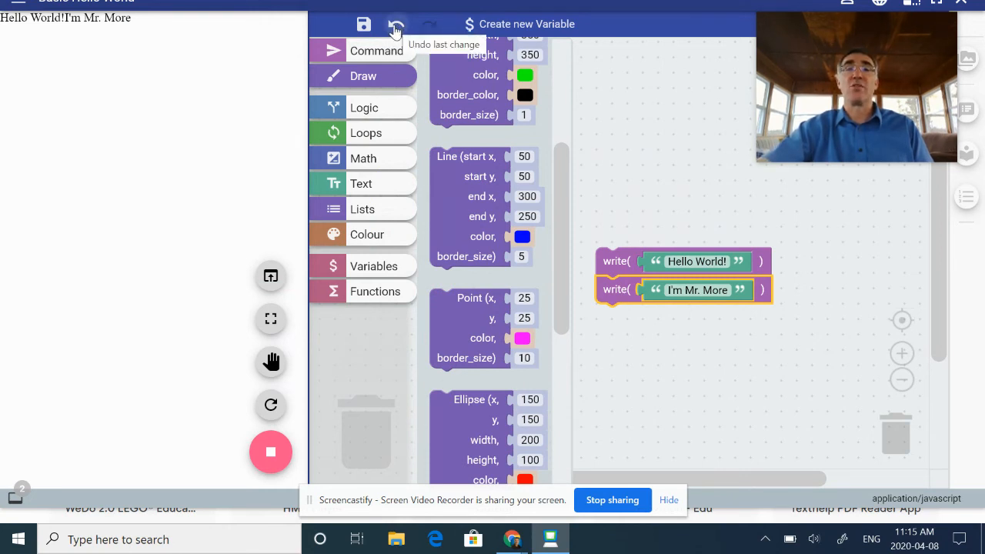
{"action": "mouse_move", "coordinate": [283, 83]}
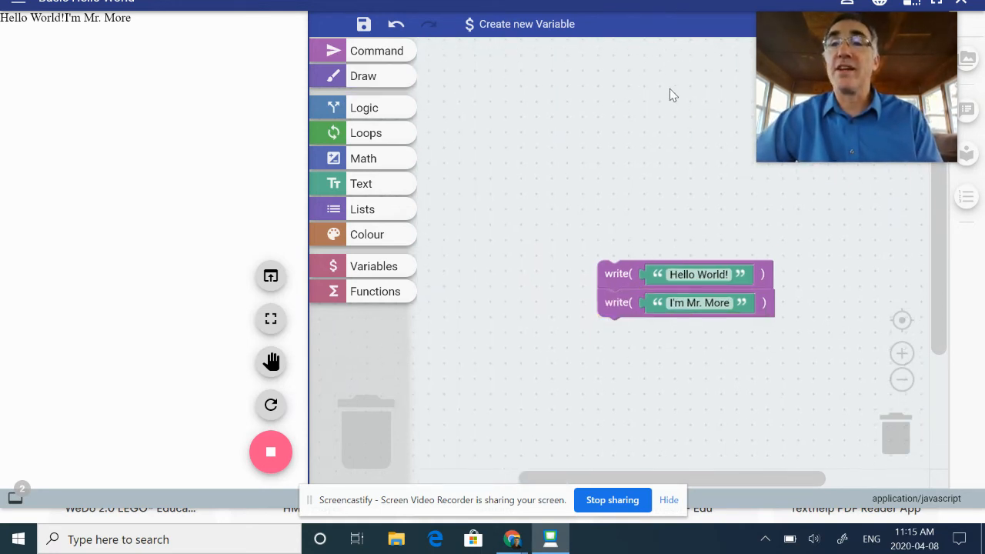
{"action": "mouse_move", "coordinate": [966, 6]}
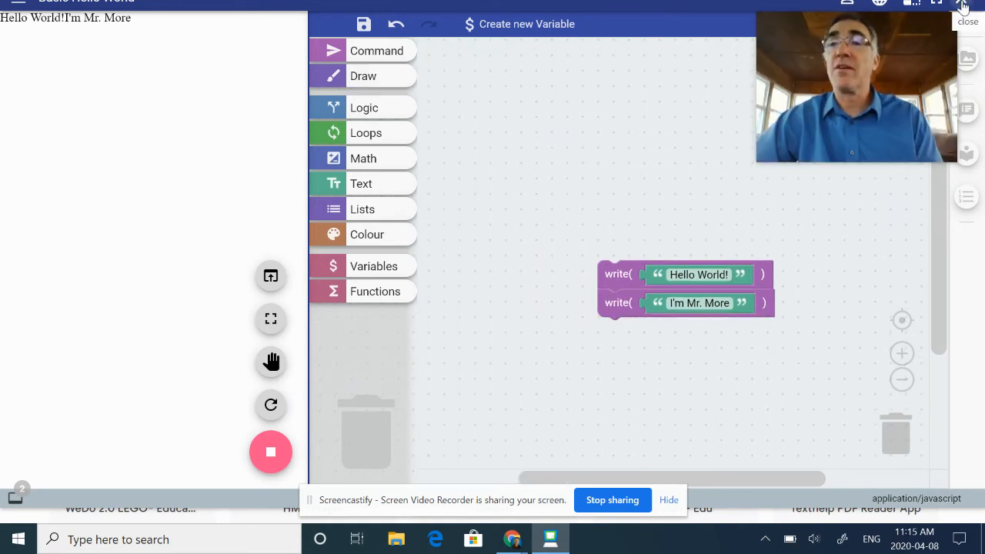
Close the Coding with Chrome window, returning to its store listing.
{"action": "left_click", "coordinate": [966, 13]}
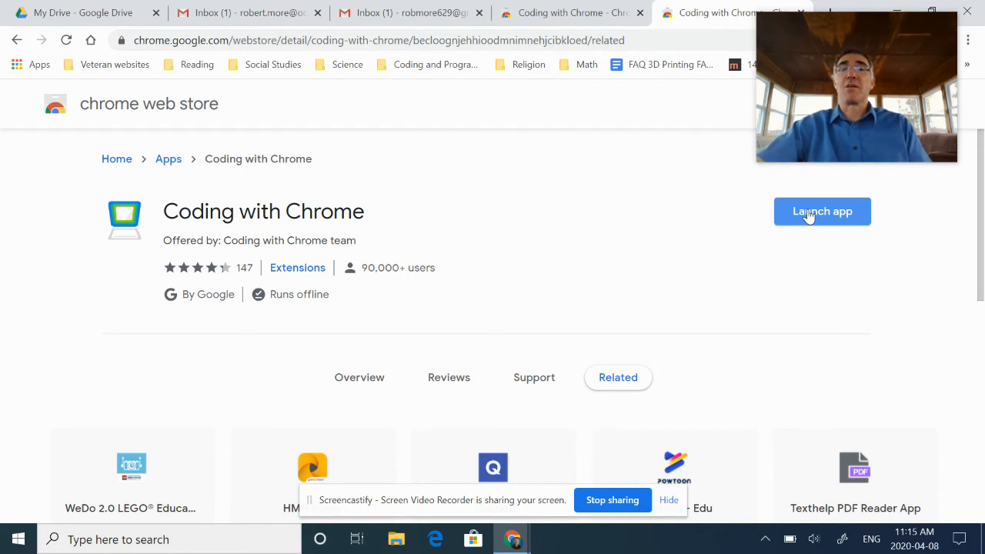
Relaunch Coding with Chrome to its Beginner/Advanced welcome screen.
{"action": "left_click", "coordinate": [822, 213]}
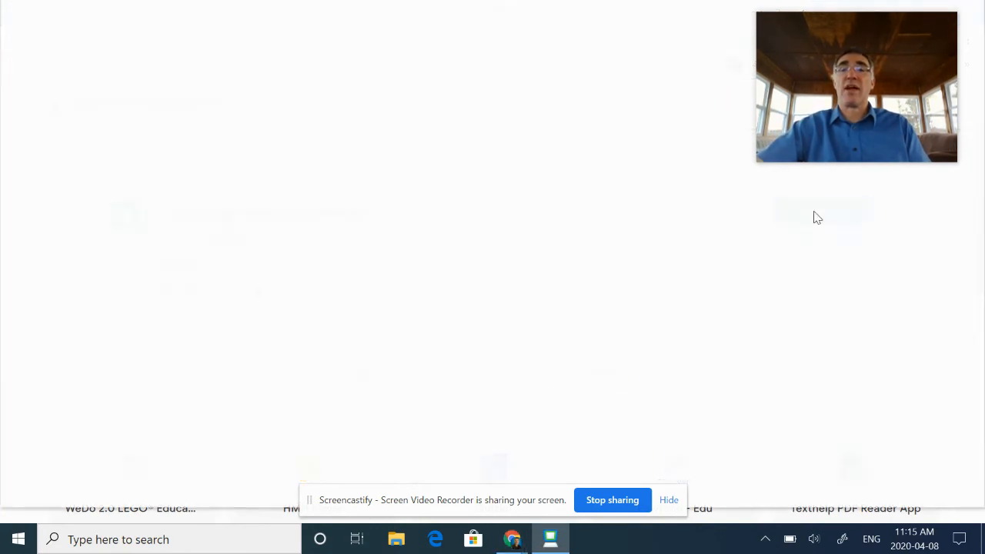
{"action": "left_click", "coordinate": [549, 539]}
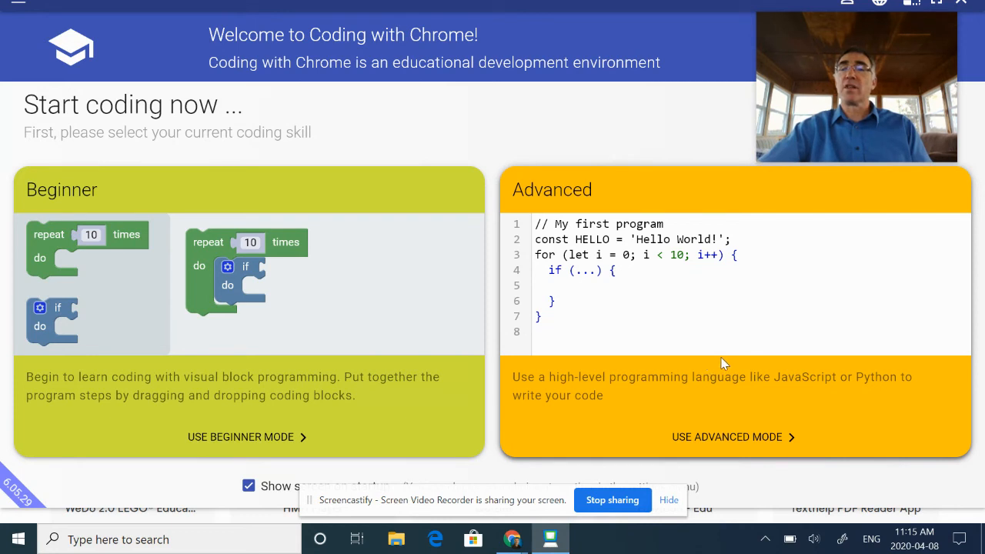
{"action": "mouse_move", "coordinate": [708, 362]}
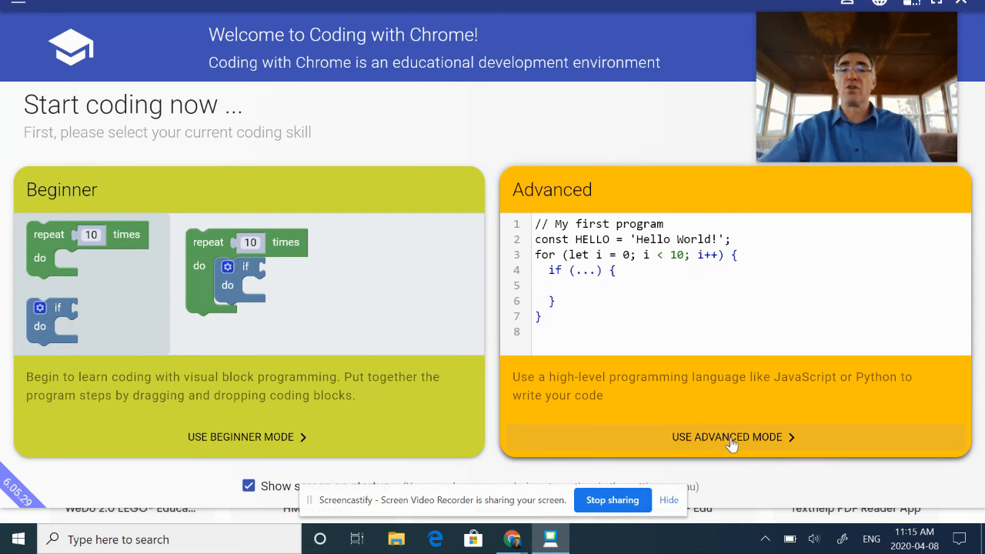
Choose Advanced mode and scroll its overview of Simple, Games, Programming, Markup, Robots and 3D.
{"action": "left_click", "coordinate": [726, 437]}
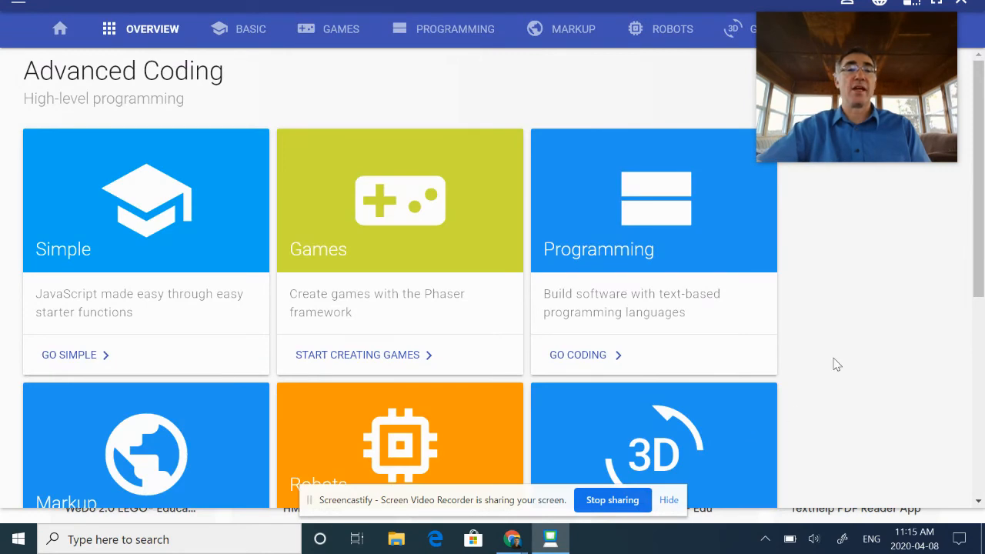
{"action": "scroll", "scroll_direction": "down", "scroll_amount": 3}
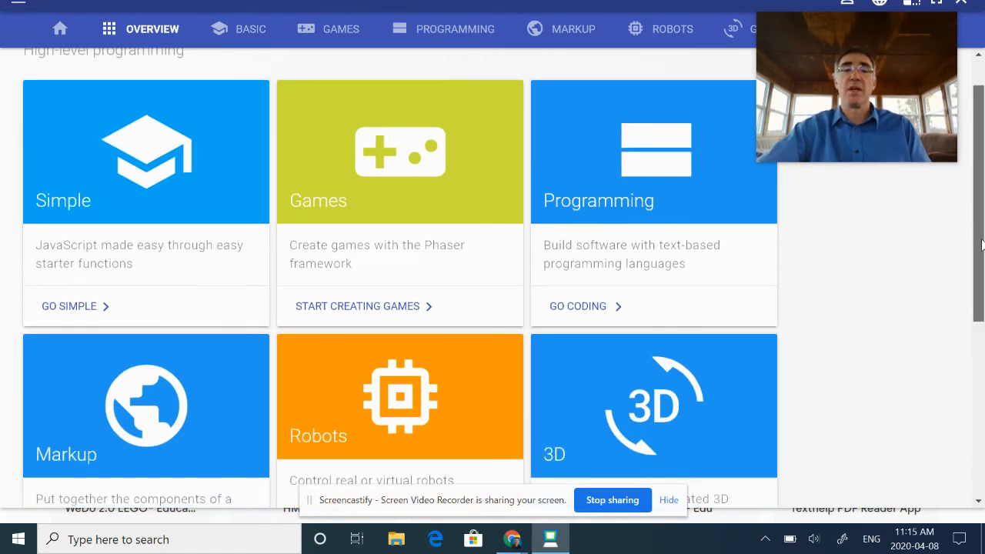
{"action": "scroll", "scroll_direction": "down", "scroll_amount": 3}
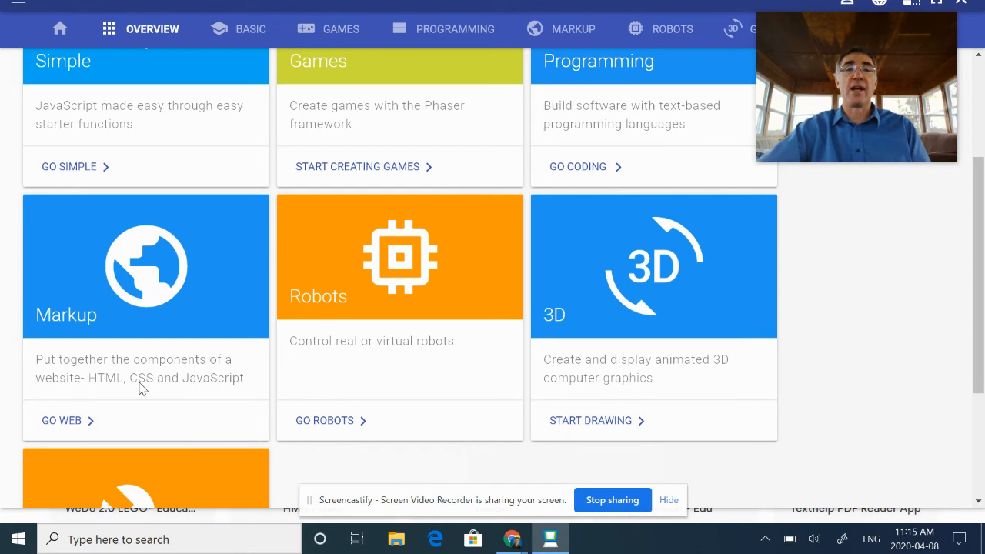
{"action": "mouse_move", "coordinate": [166, 390]}
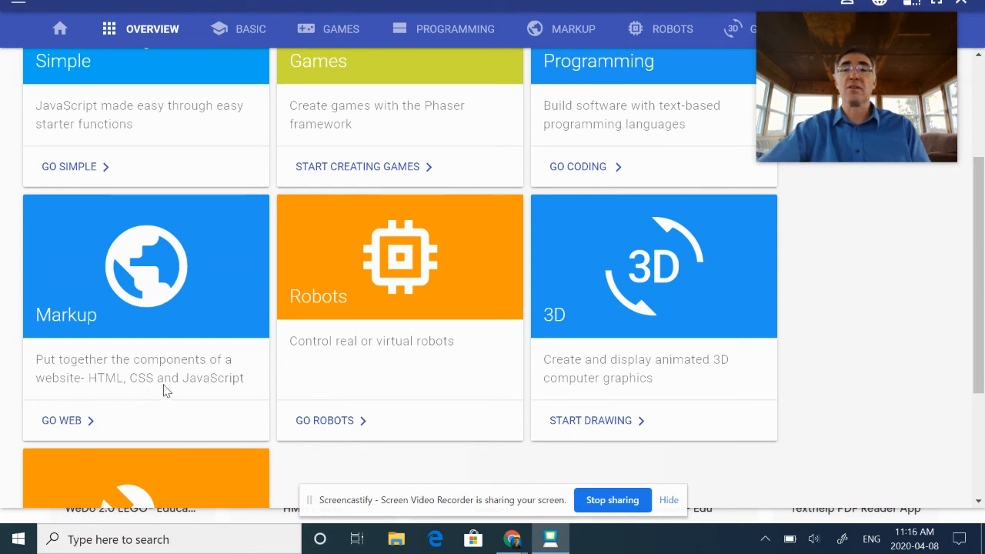
{"action": "mouse_move", "coordinate": [545, 425]}
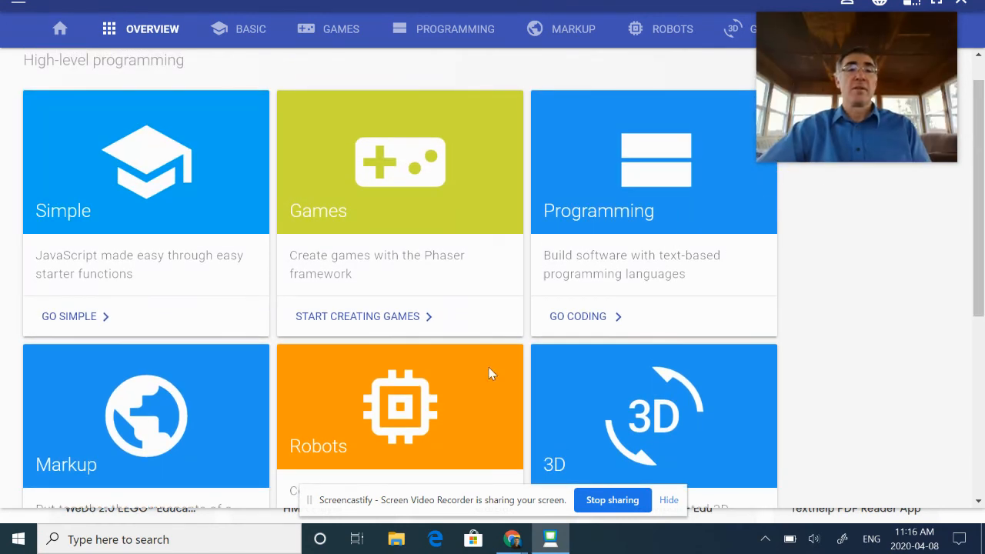
{"action": "mouse_move", "coordinate": [586, 317]}
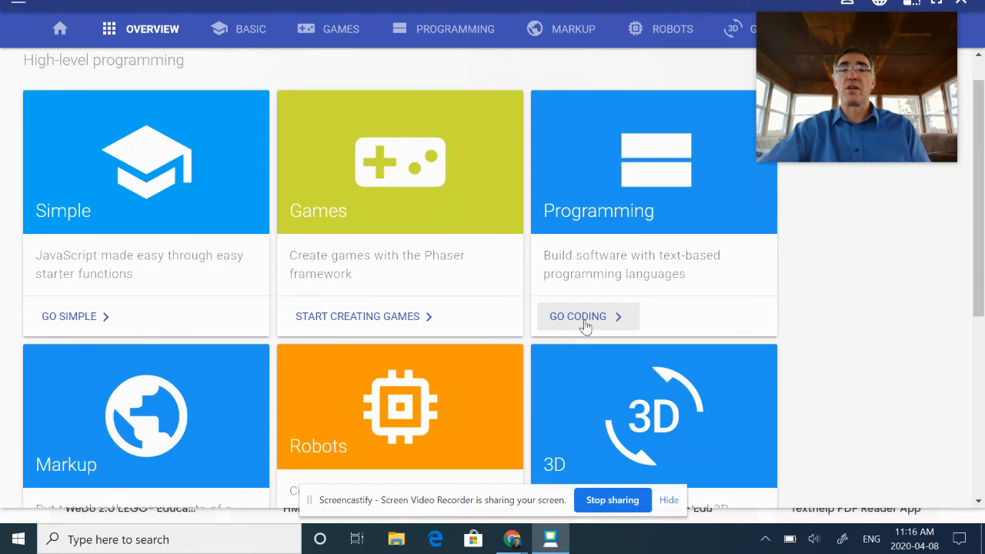
Enter the Programming card's page listing JavaScript, Python, CoffeeScript and Pencil Code.
{"action": "left_click", "coordinate": [577, 317]}
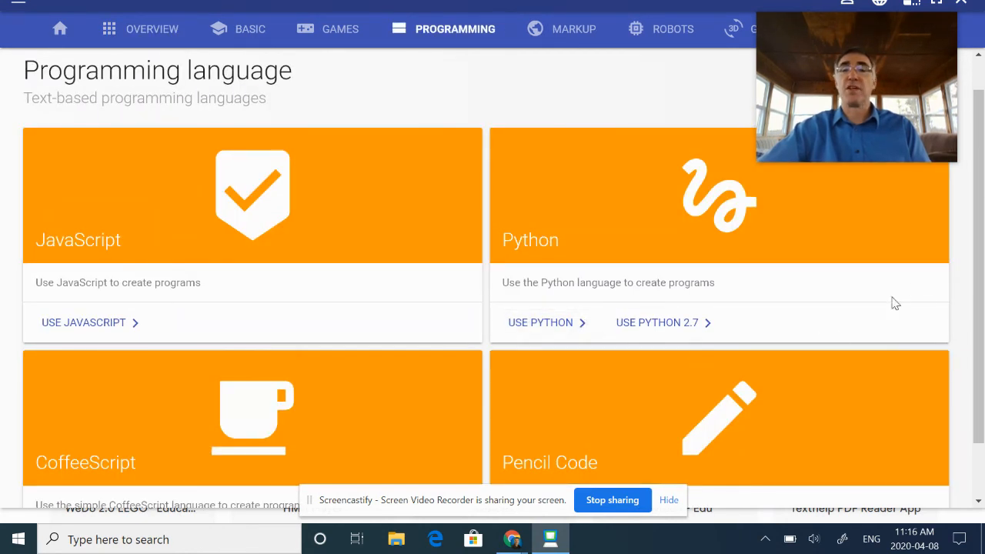
{"action": "scroll", "scroll_direction": "down", "scroll_amount": 3}
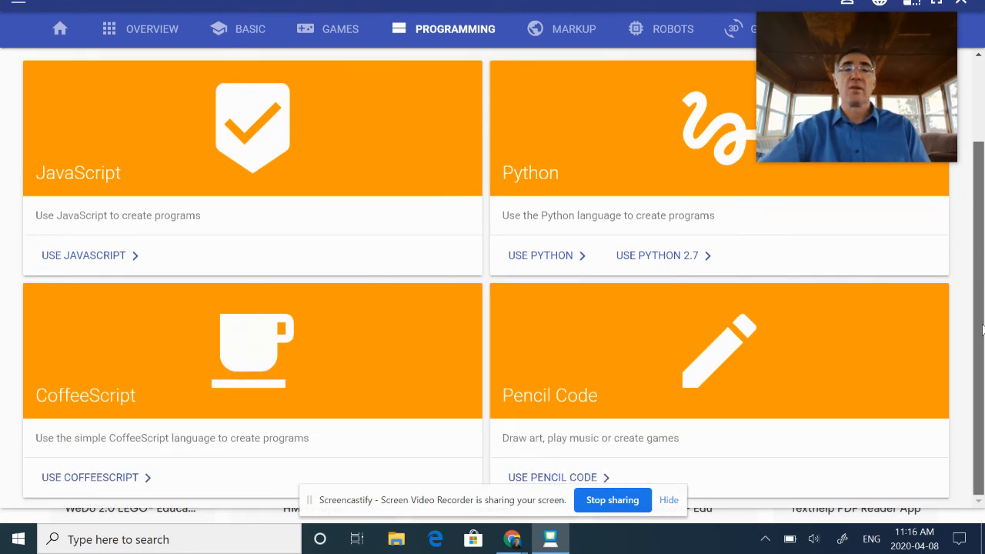
{"action": "mouse_move", "coordinate": [653, 334]}
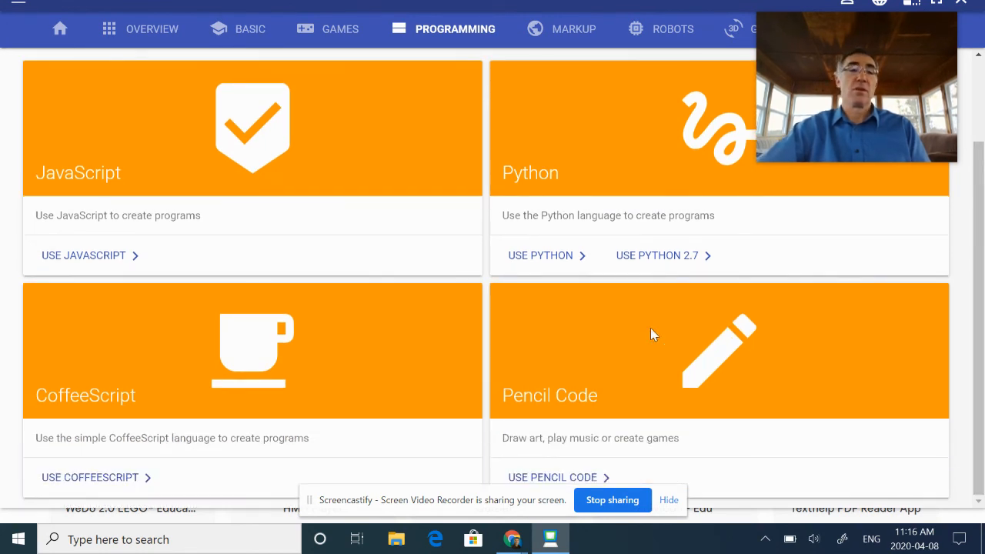
{"action": "mouse_move", "coordinate": [643, 391]}
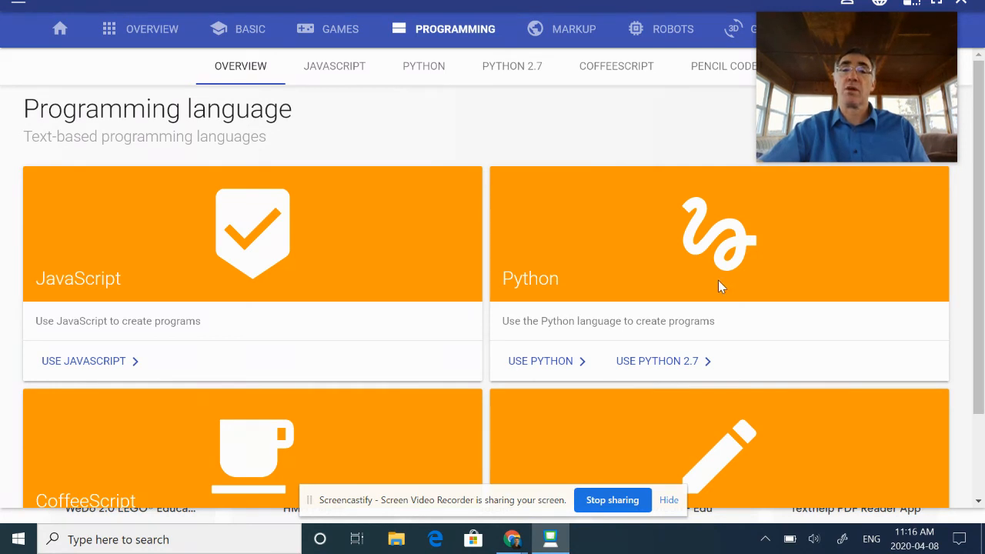
{"action": "mouse_move", "coordinate": [731, 278]}
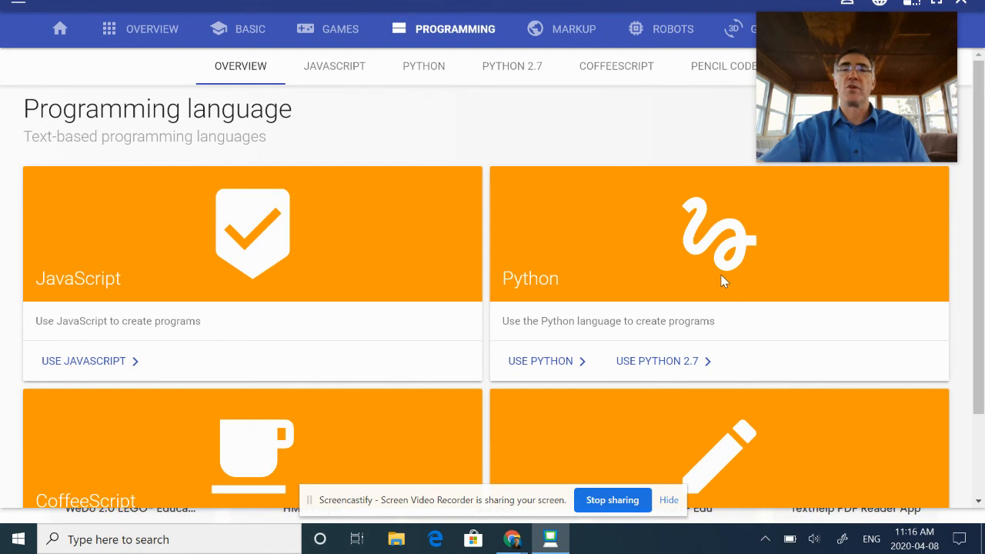
{"action": "mouse_move", "coordinate": [708, 283]}
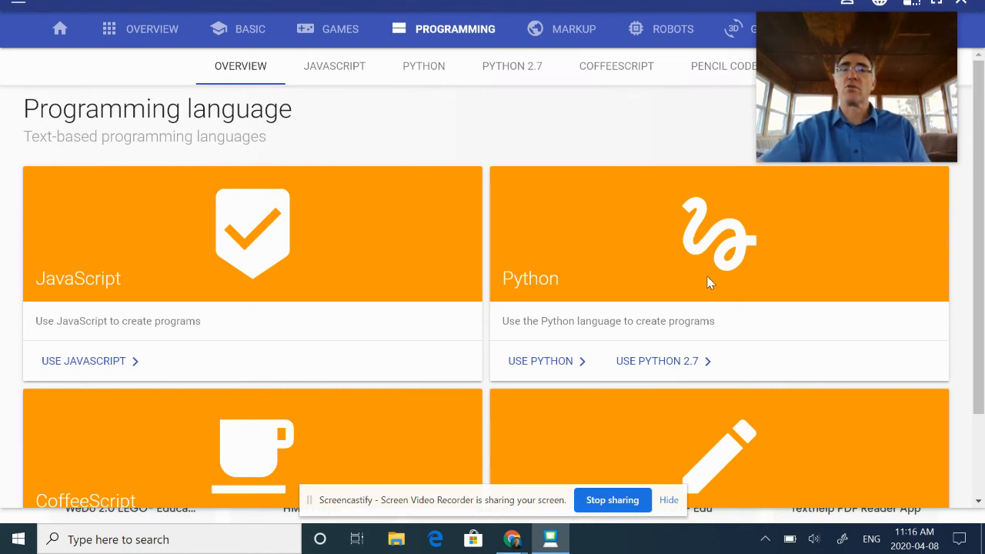
{"action": "mouse_move", "coordinate": [422, 259]}
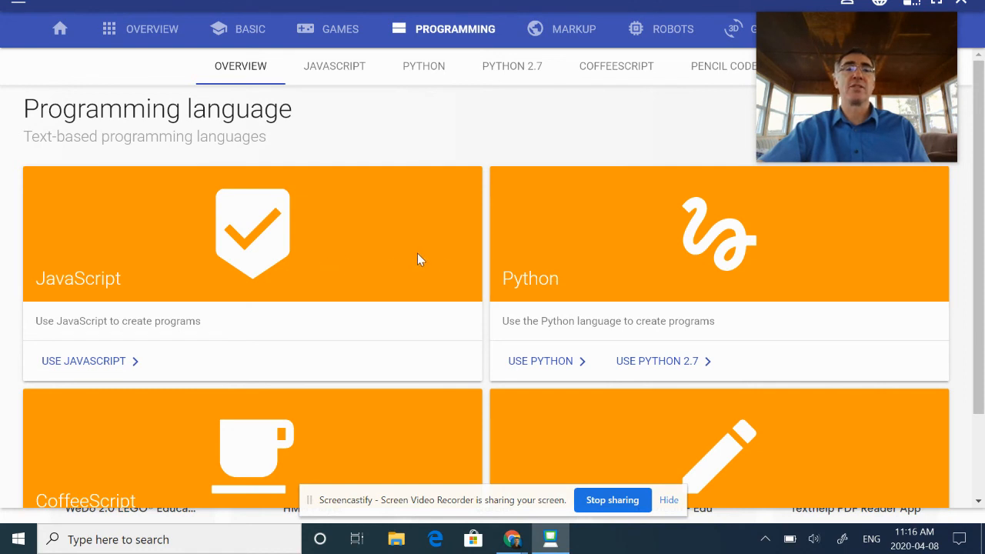
{"action": "mouse_move", "coordinate": [514, 250]}
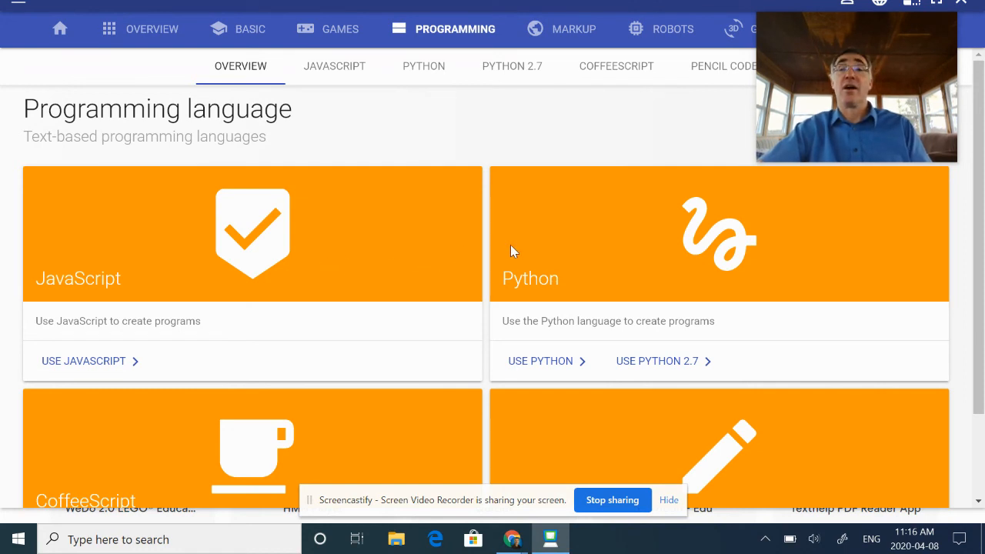
{"action": "mouse_move", "coordinate": [526, 183]}
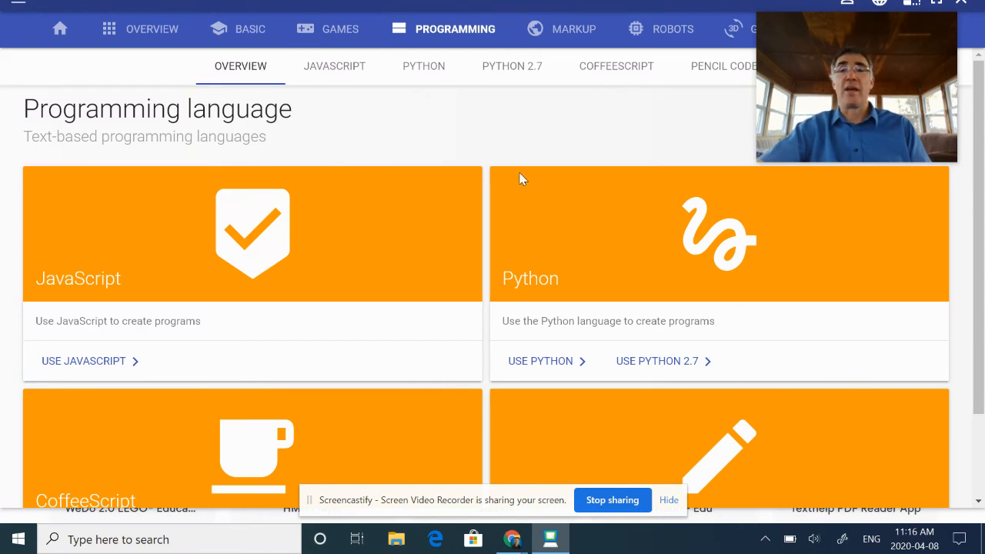
{"action": "mouse_move", "coordinate": [517, 181]}
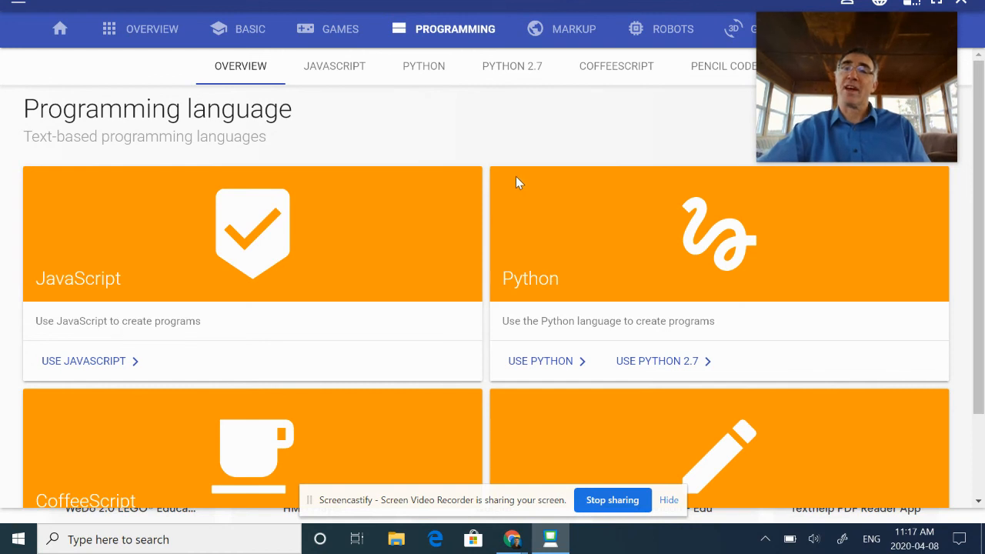
{"action": "mouse_move", "coordinate": [536, 186]}
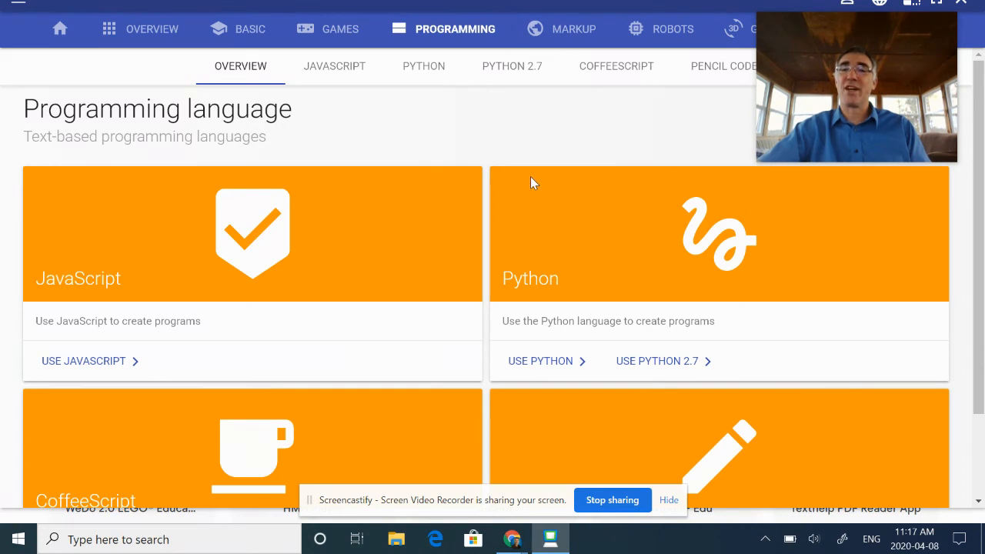
{"action": "mouse_move", "coordinate": [578, 172]}
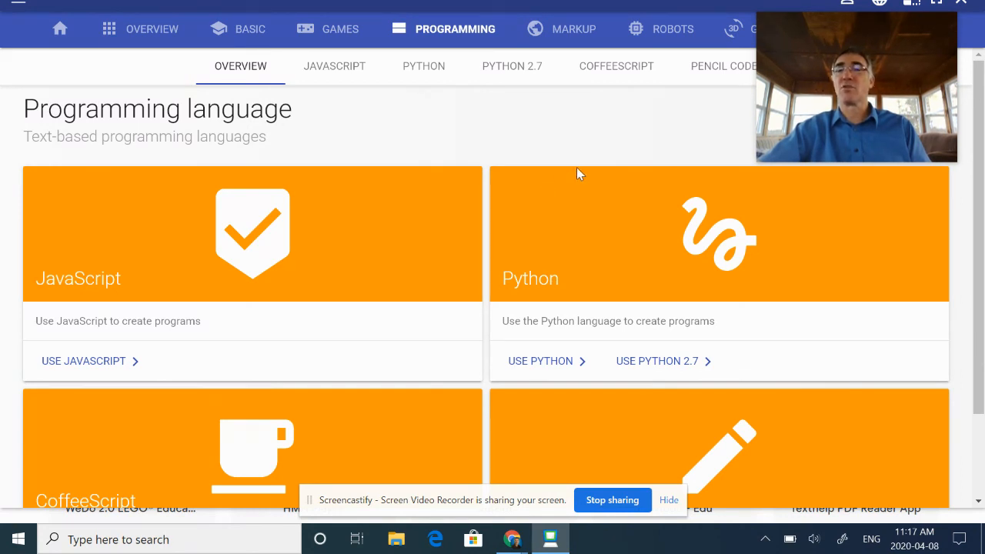